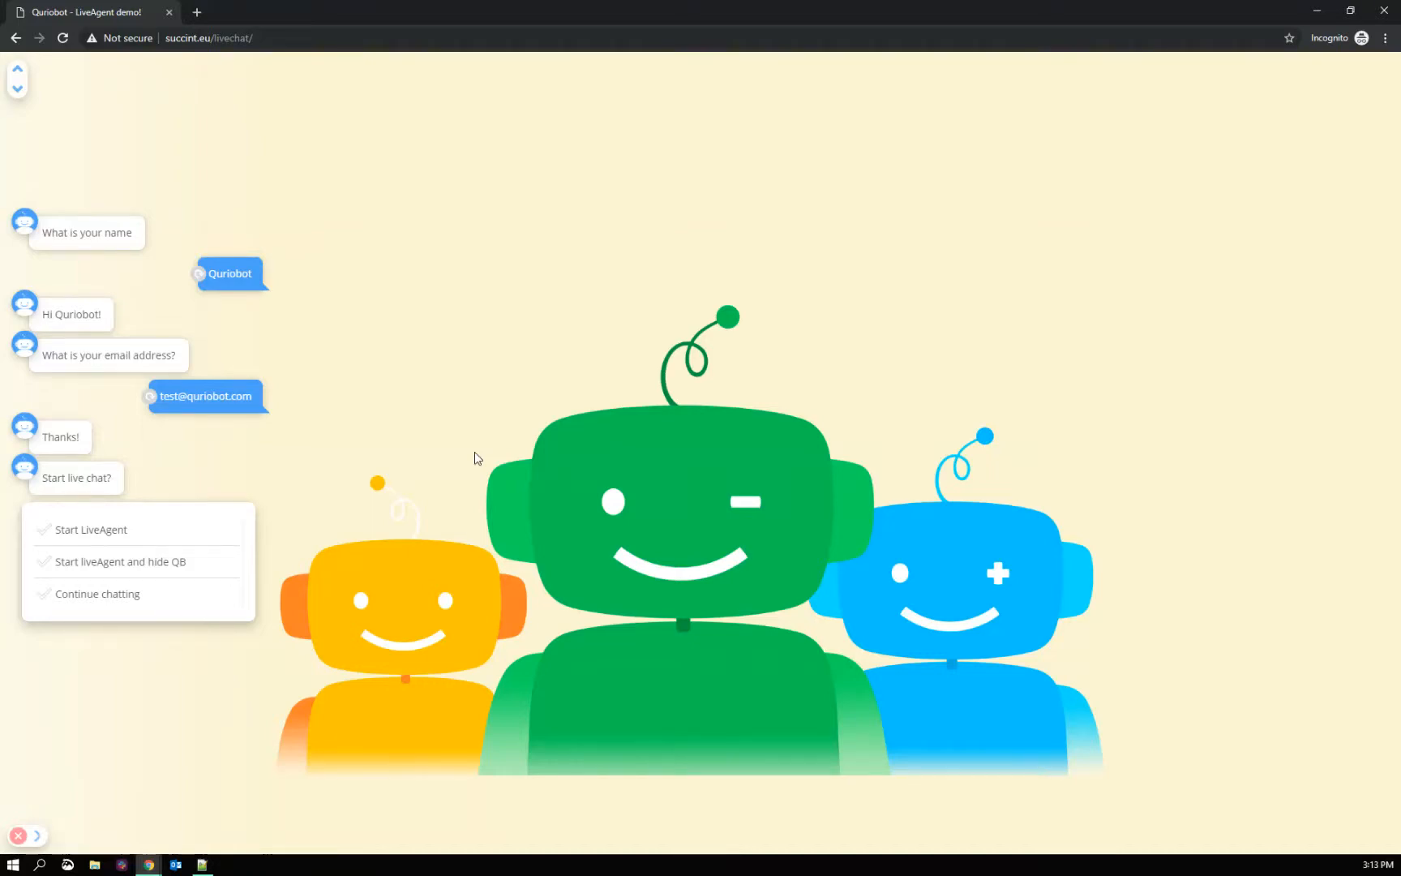
pyautogui.moveTo(464, 452)
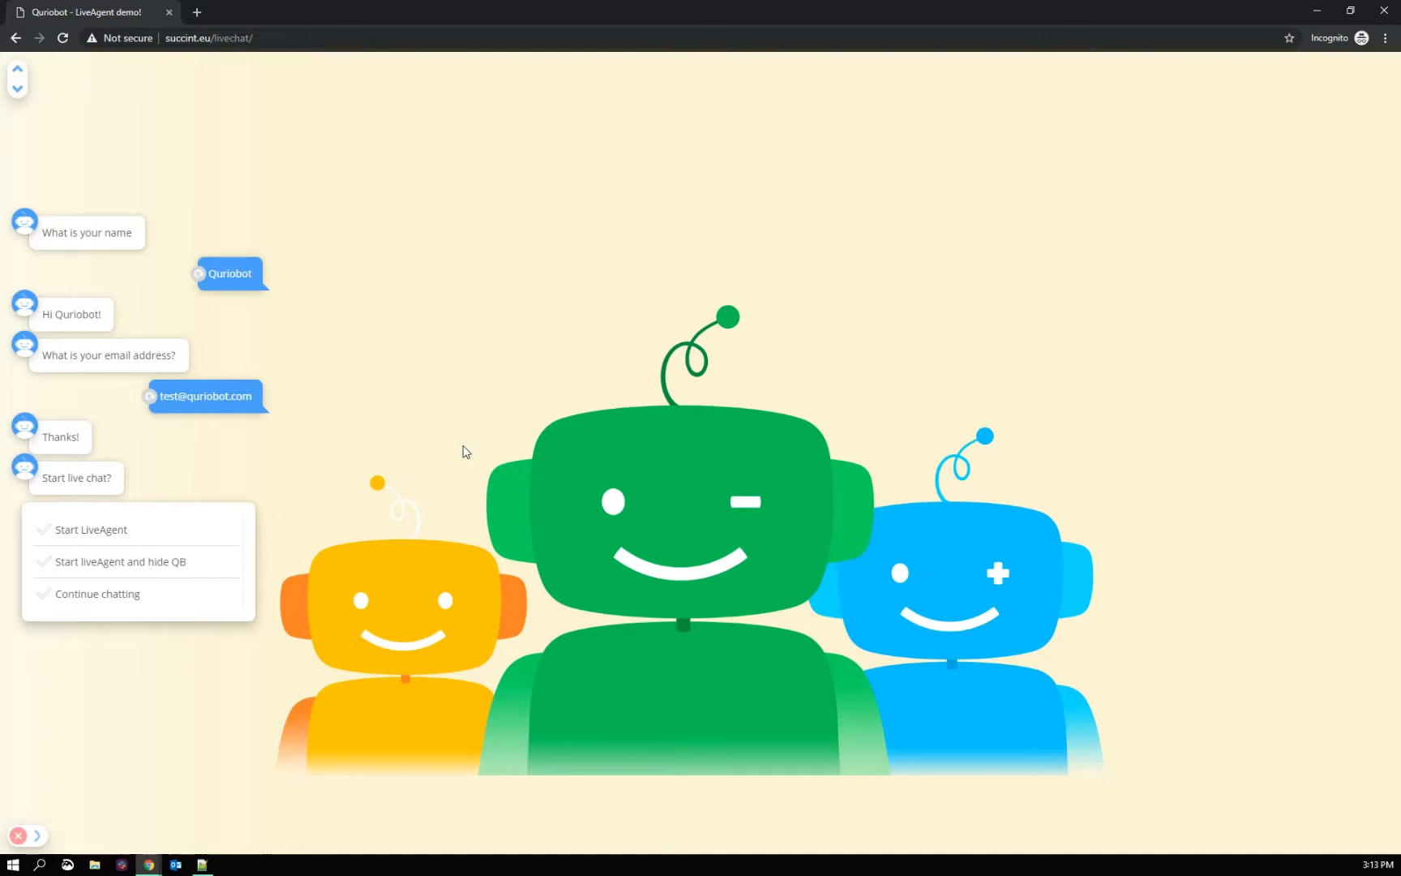
pyautogui.moveTo(320, 476)
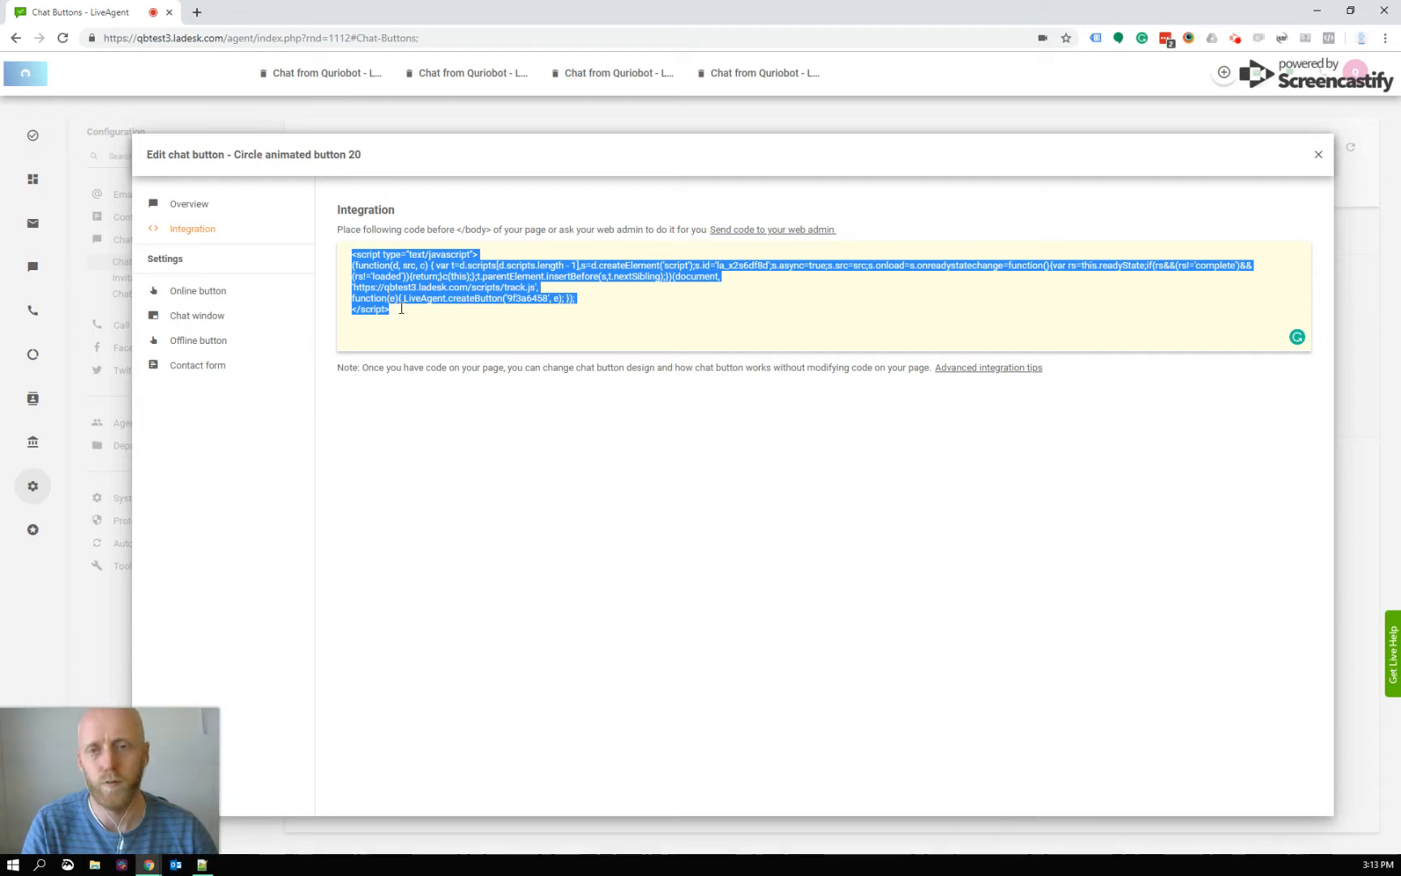
pyautogui.moveTo(429, 313)
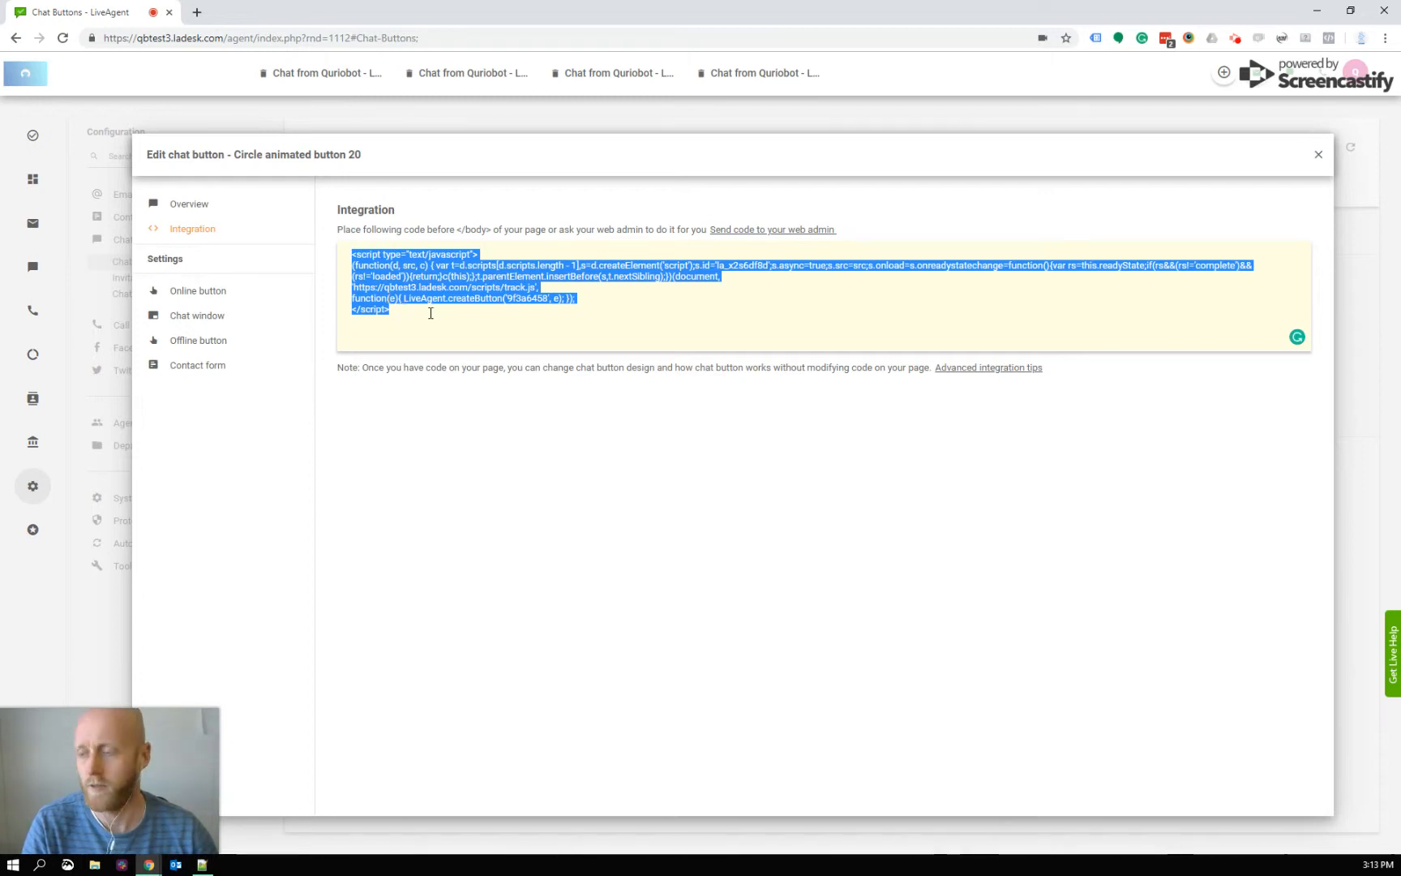
# Select the embed script code in the chat button's Integration section.
pyautogui.click(431, 313)
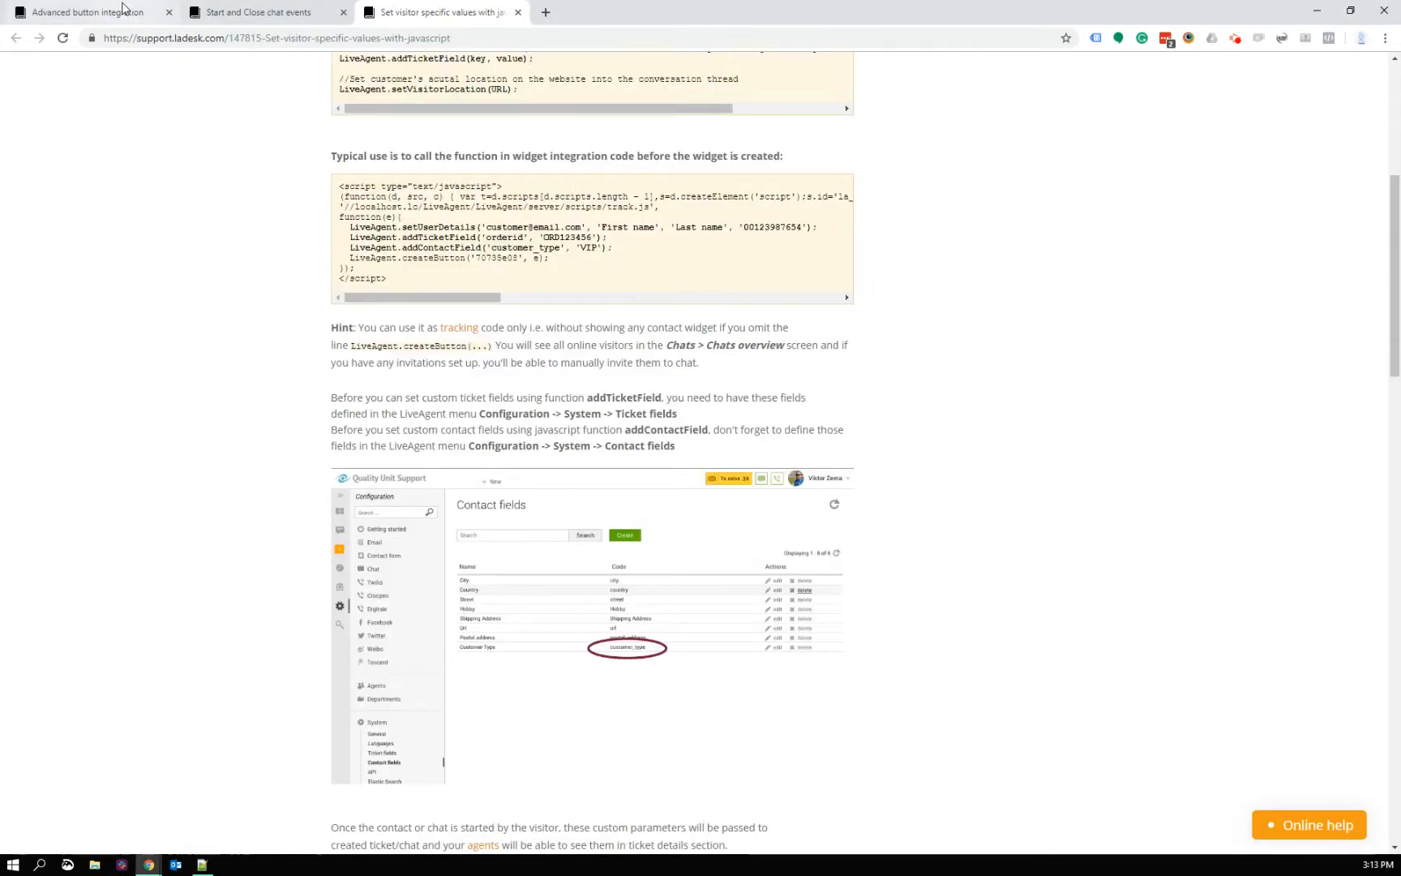
# Review the Advanced button integration, Start and Close chat events, and visitor values articles.
pyautogui.click(90, 13)
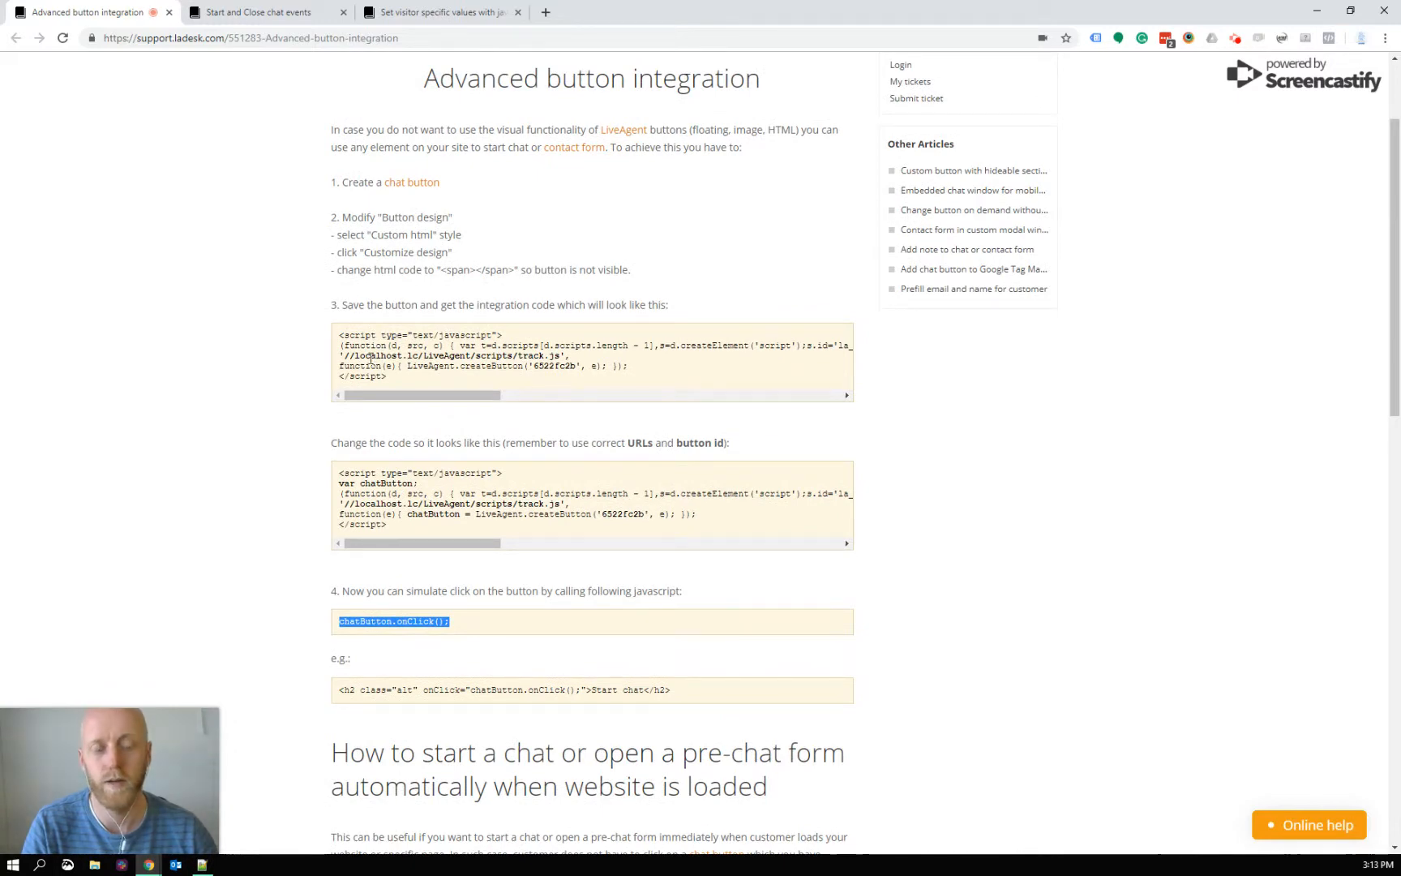
pyautogui.moveTo(248, 68)
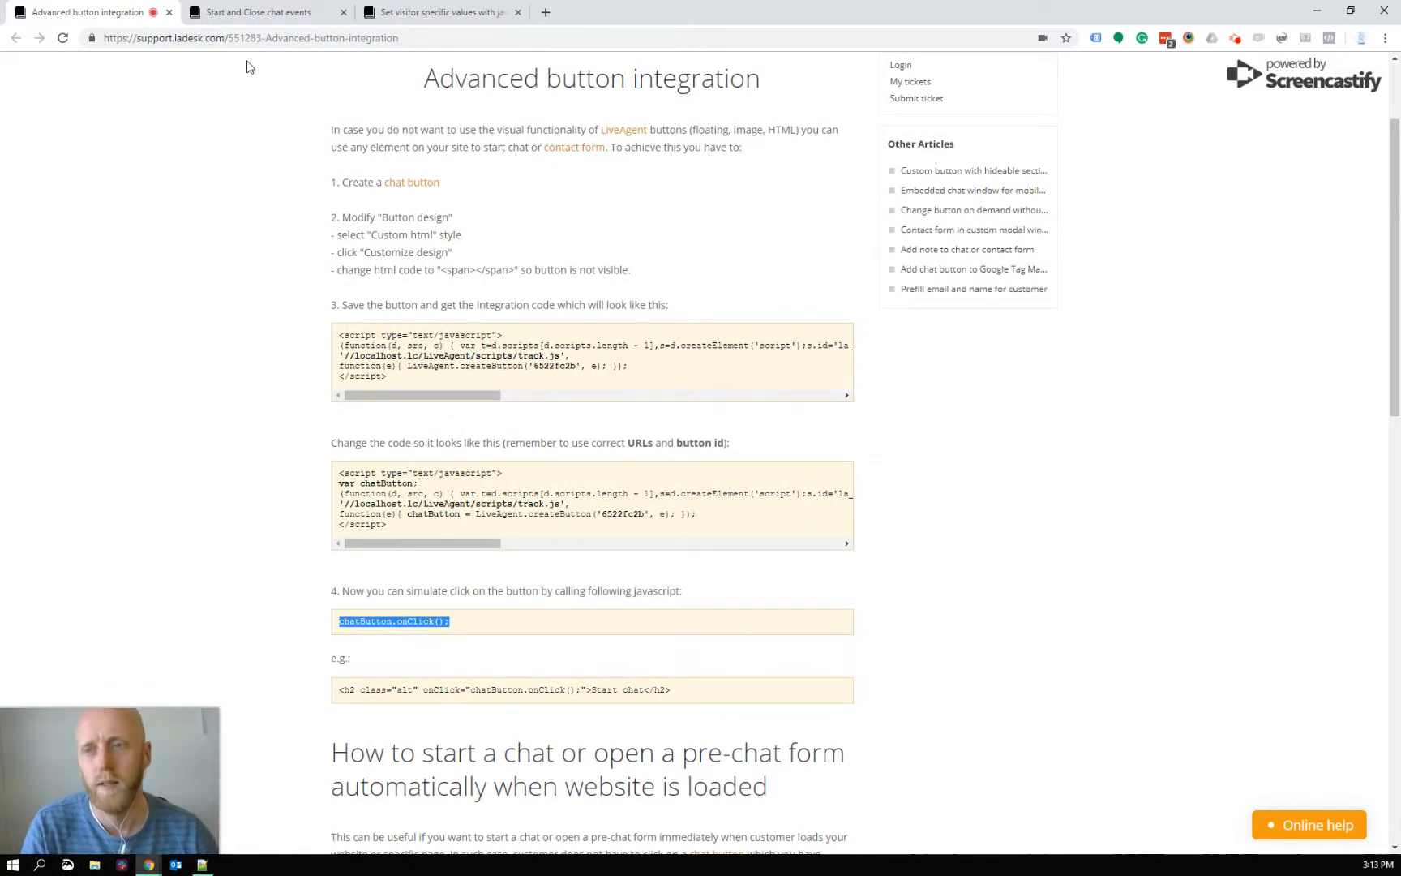
pyautogui.click(256, 13)
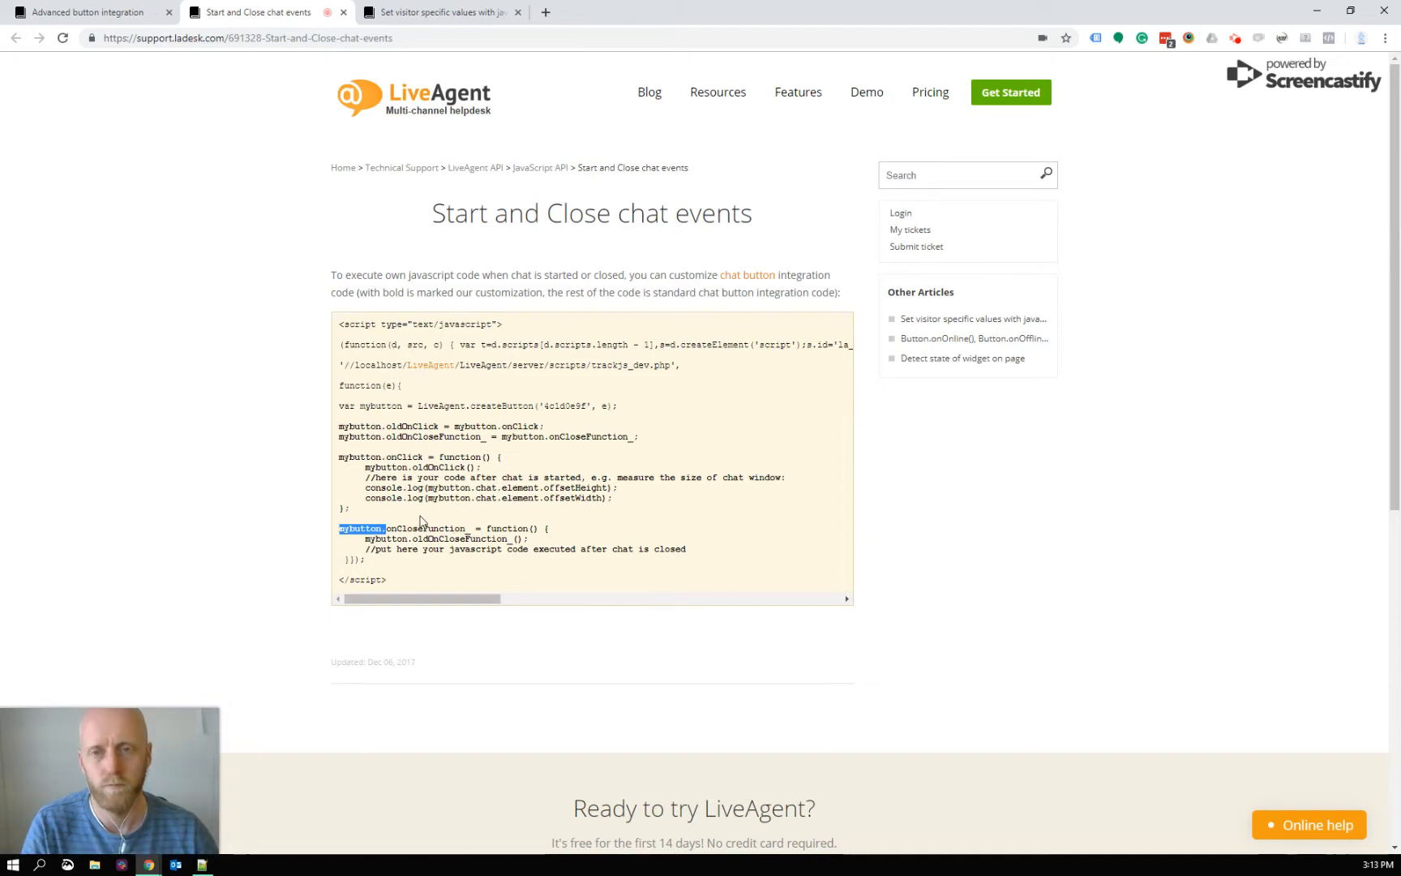
pyautogui.click(444, 13)
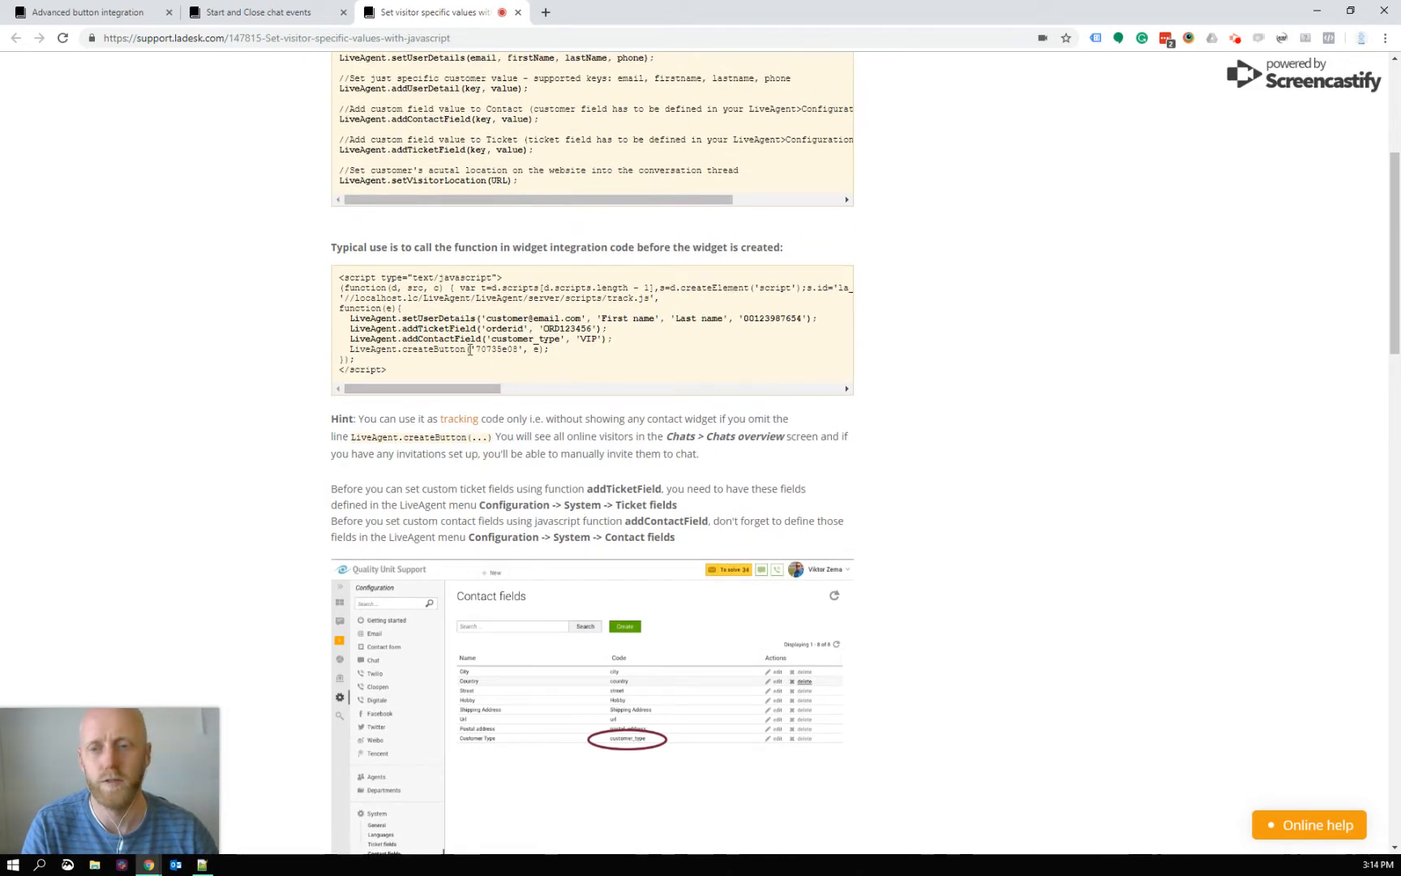
pyautogui.click(89, 13)
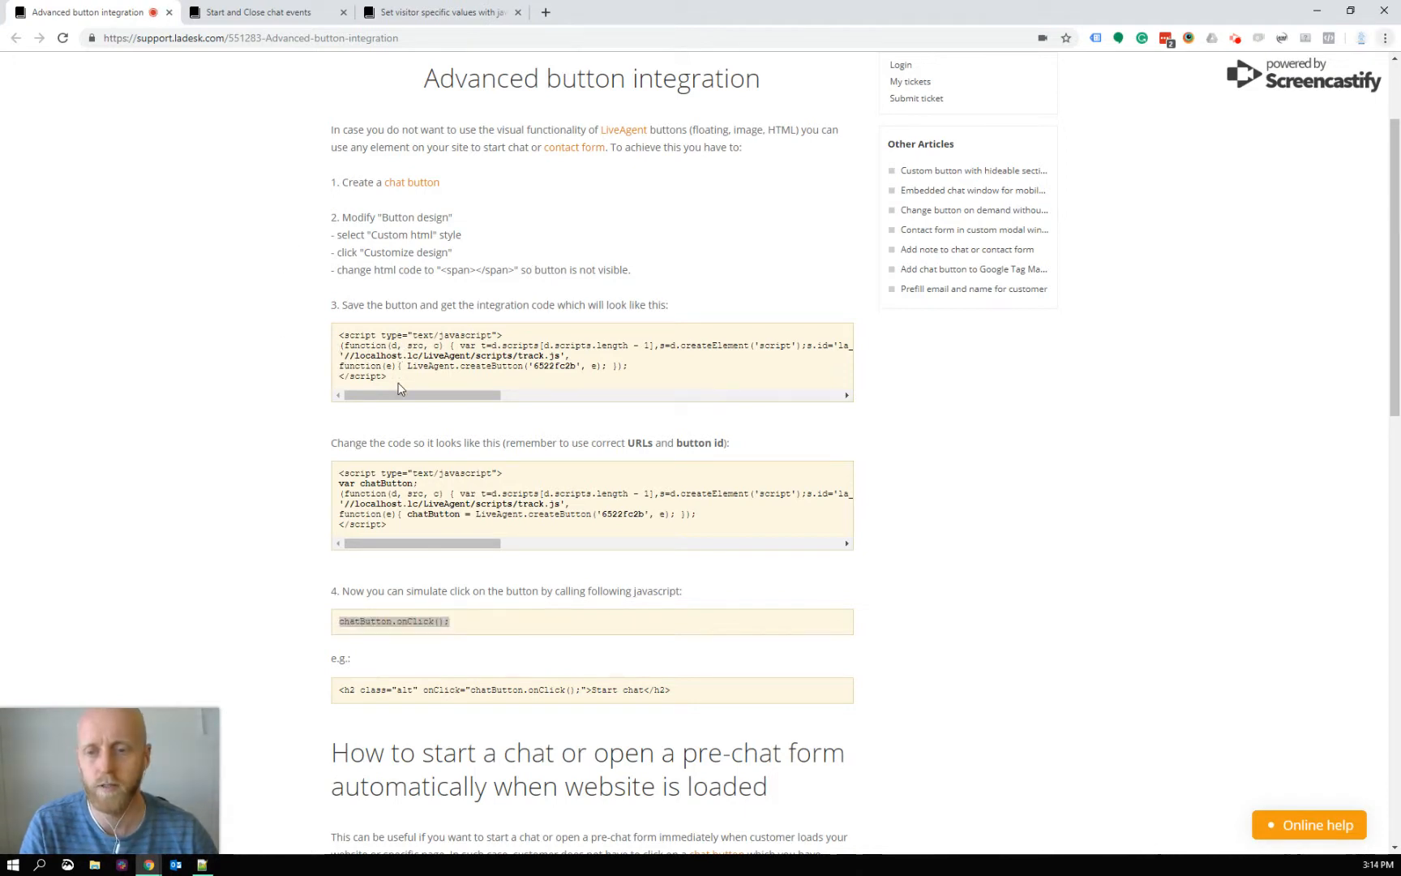
# Inspect chatButton in the modified integration code and the close-event article code.
pyautogui.scroll(-3)
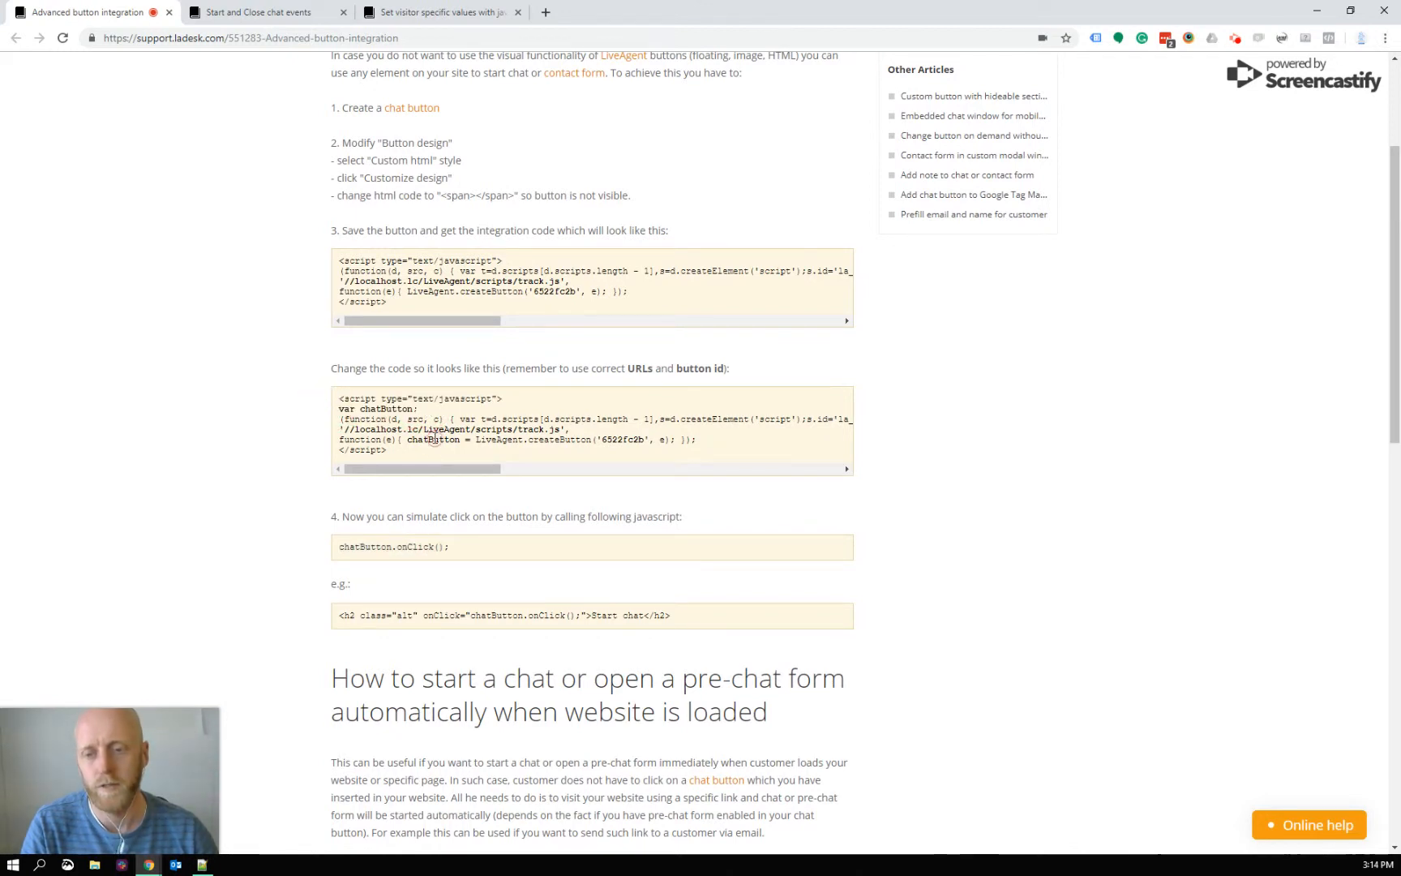
pyautogui.doubleClick(434, 439)
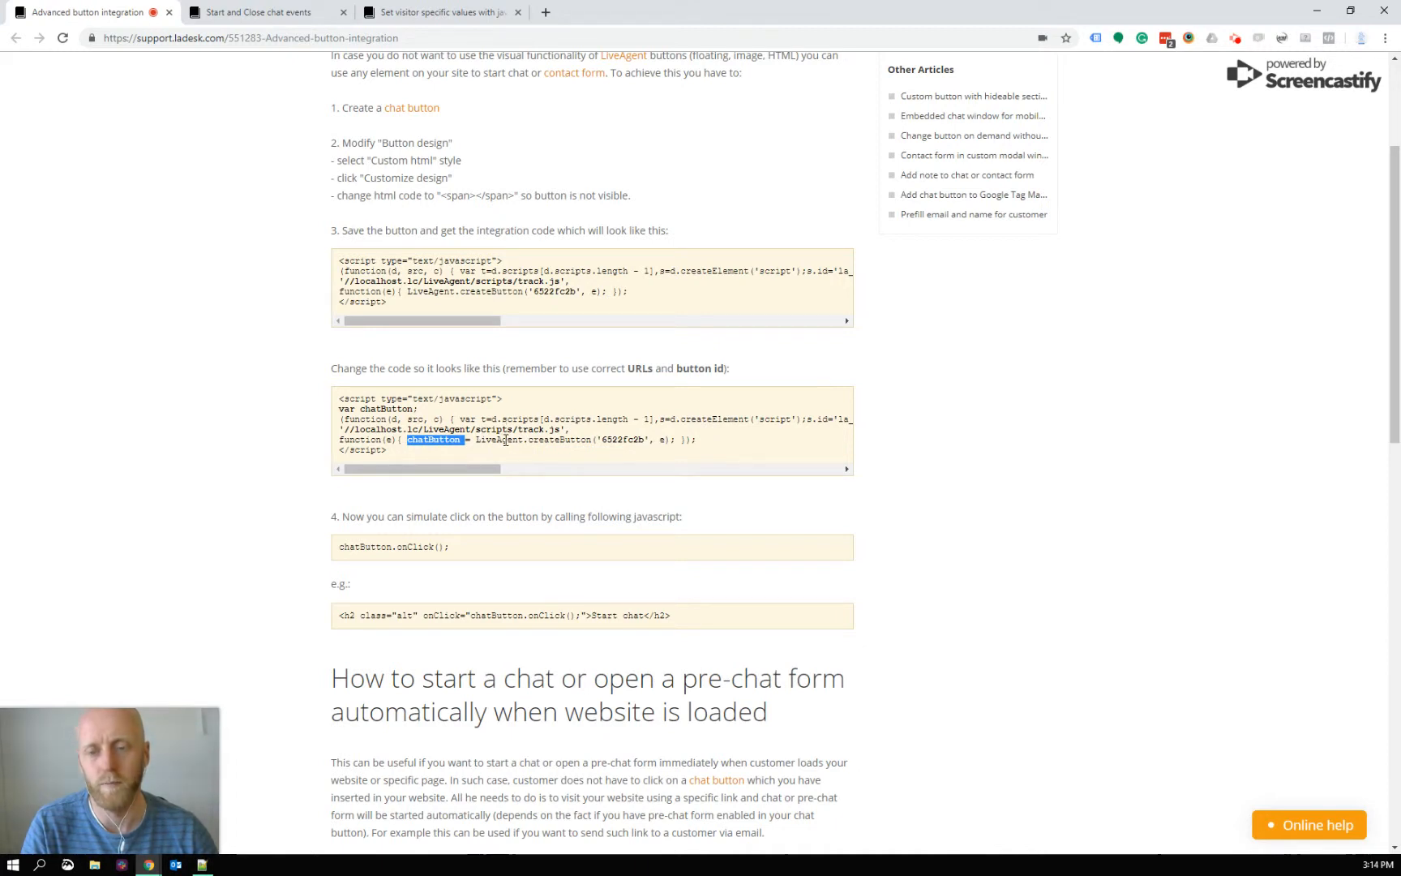
pyautogui.moveTo(432, 564)
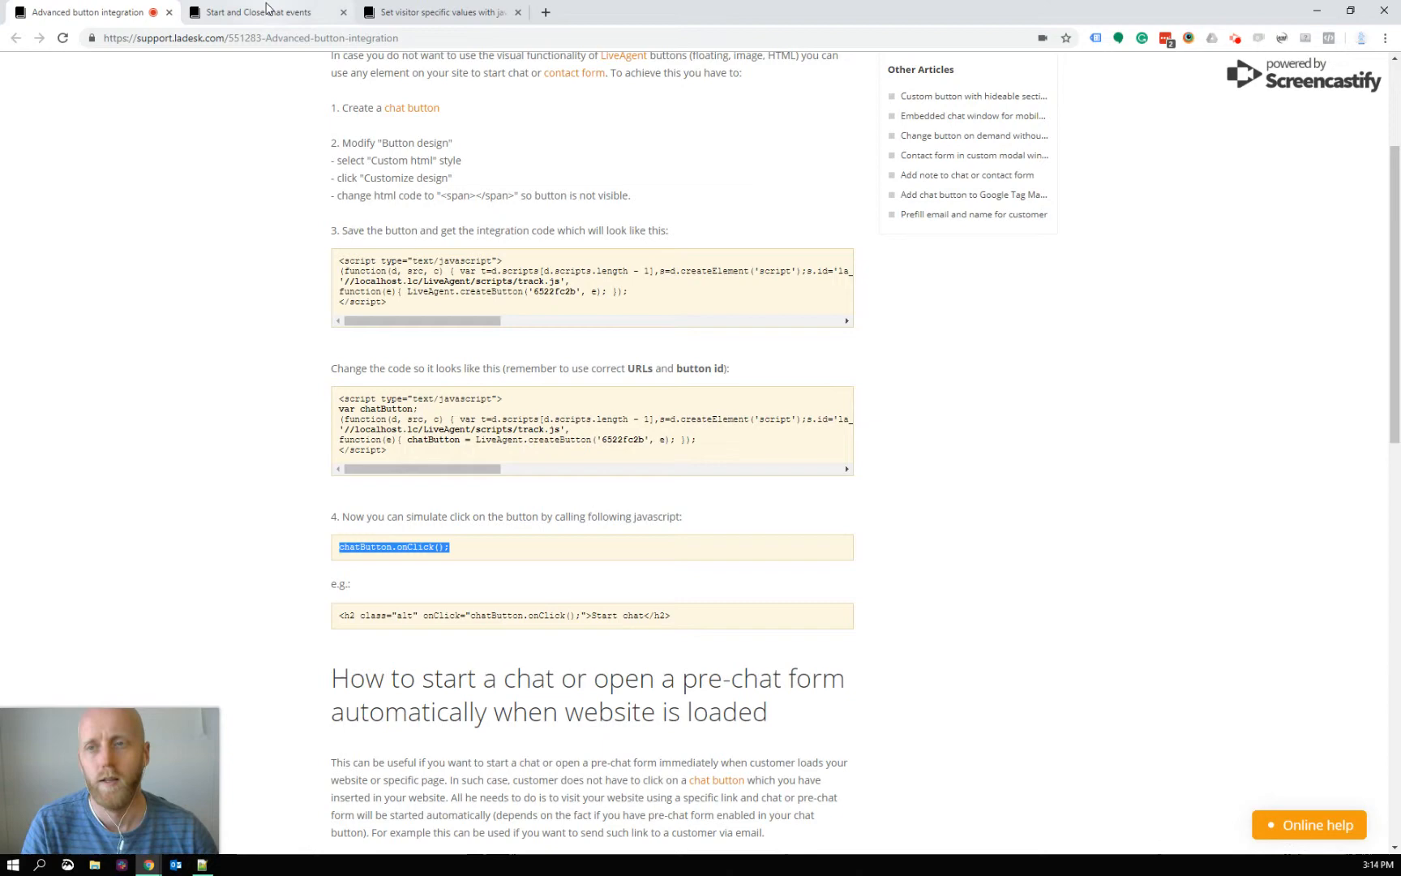
pyautogui.click(253, 13)
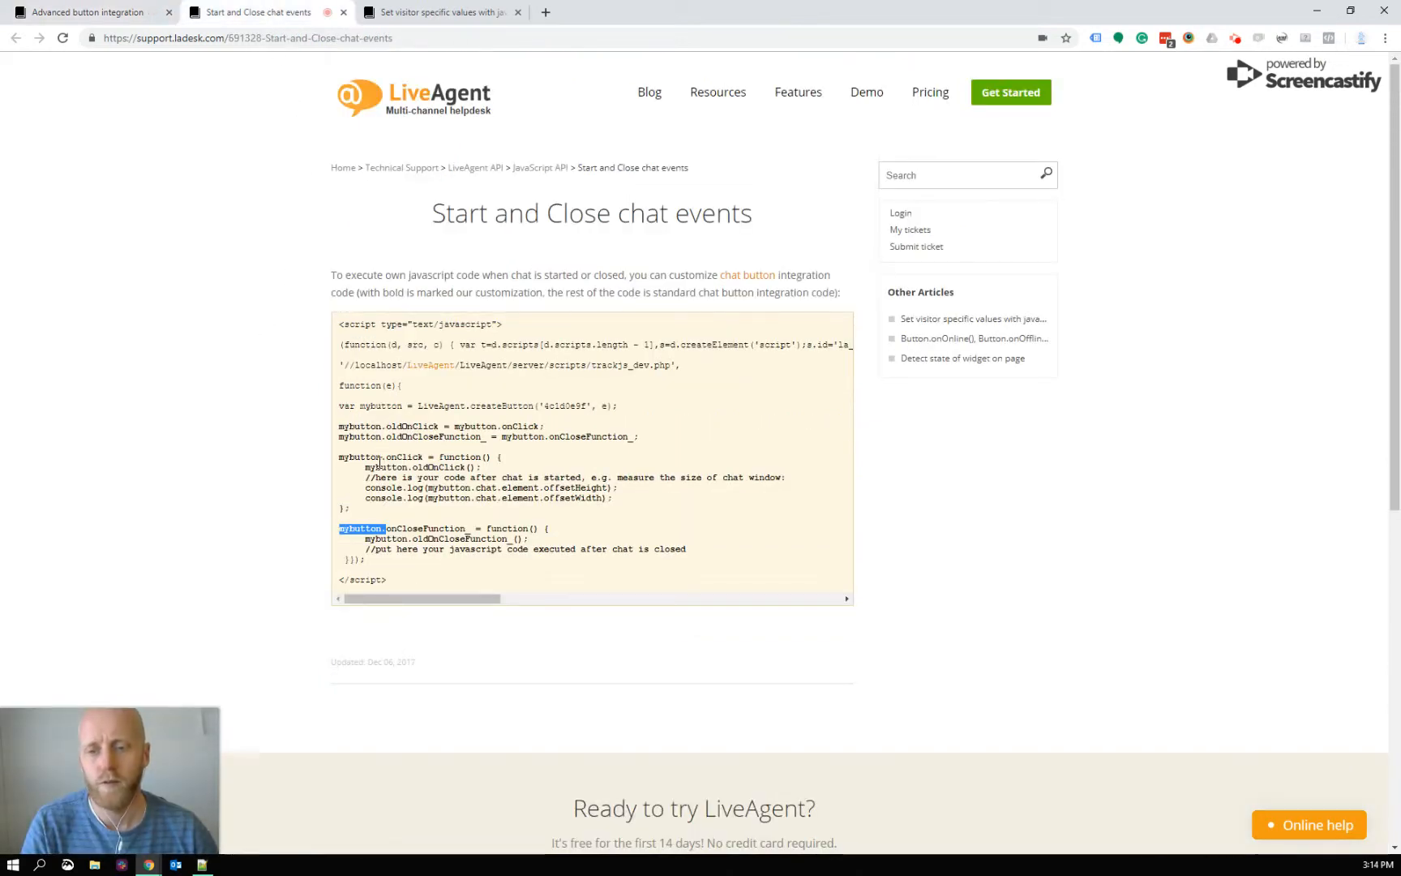
pyautogui.scroll(-3)
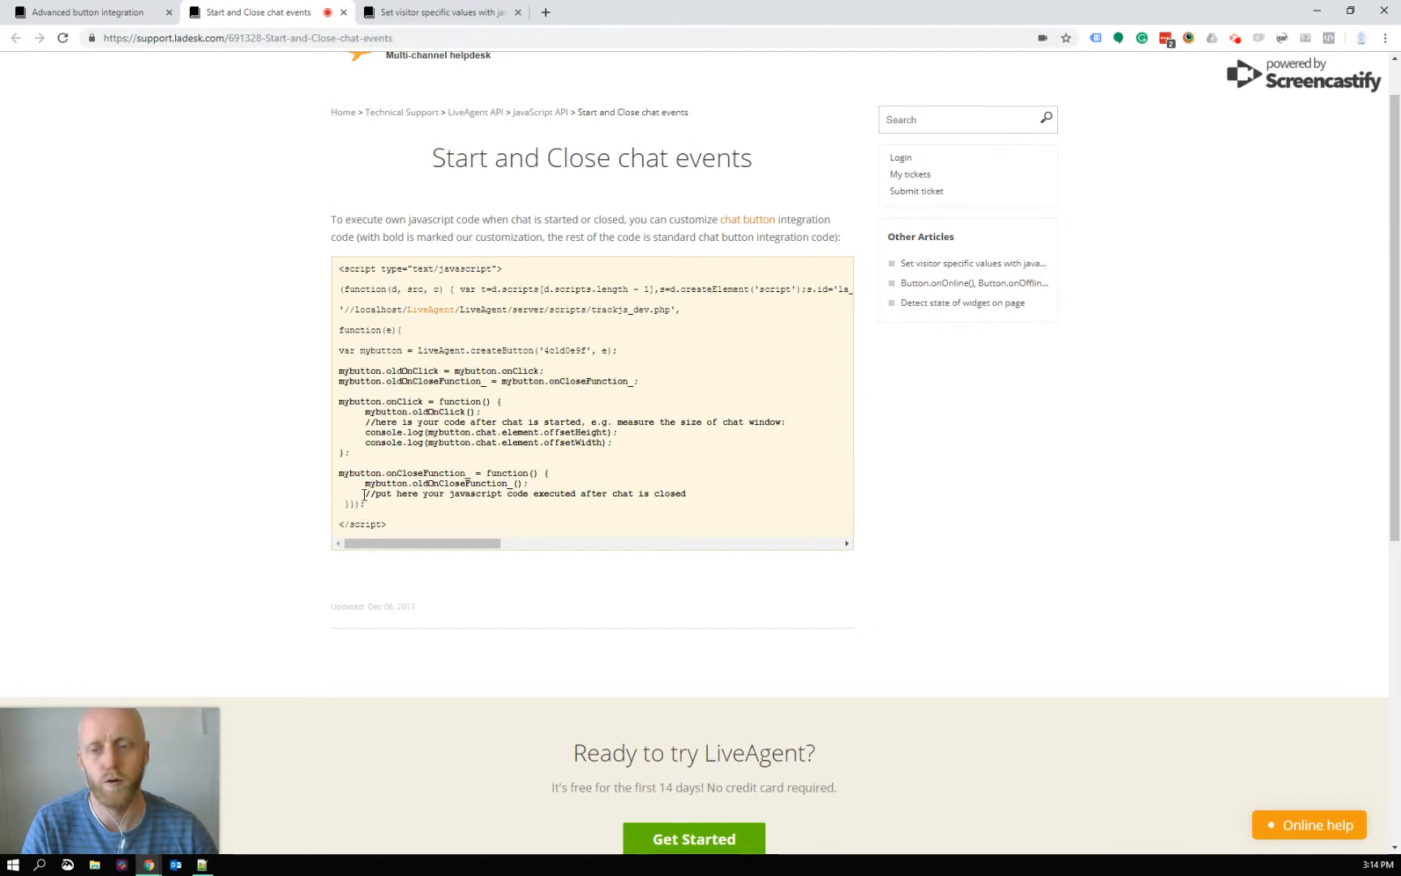
pyautogui.click(437, 12)
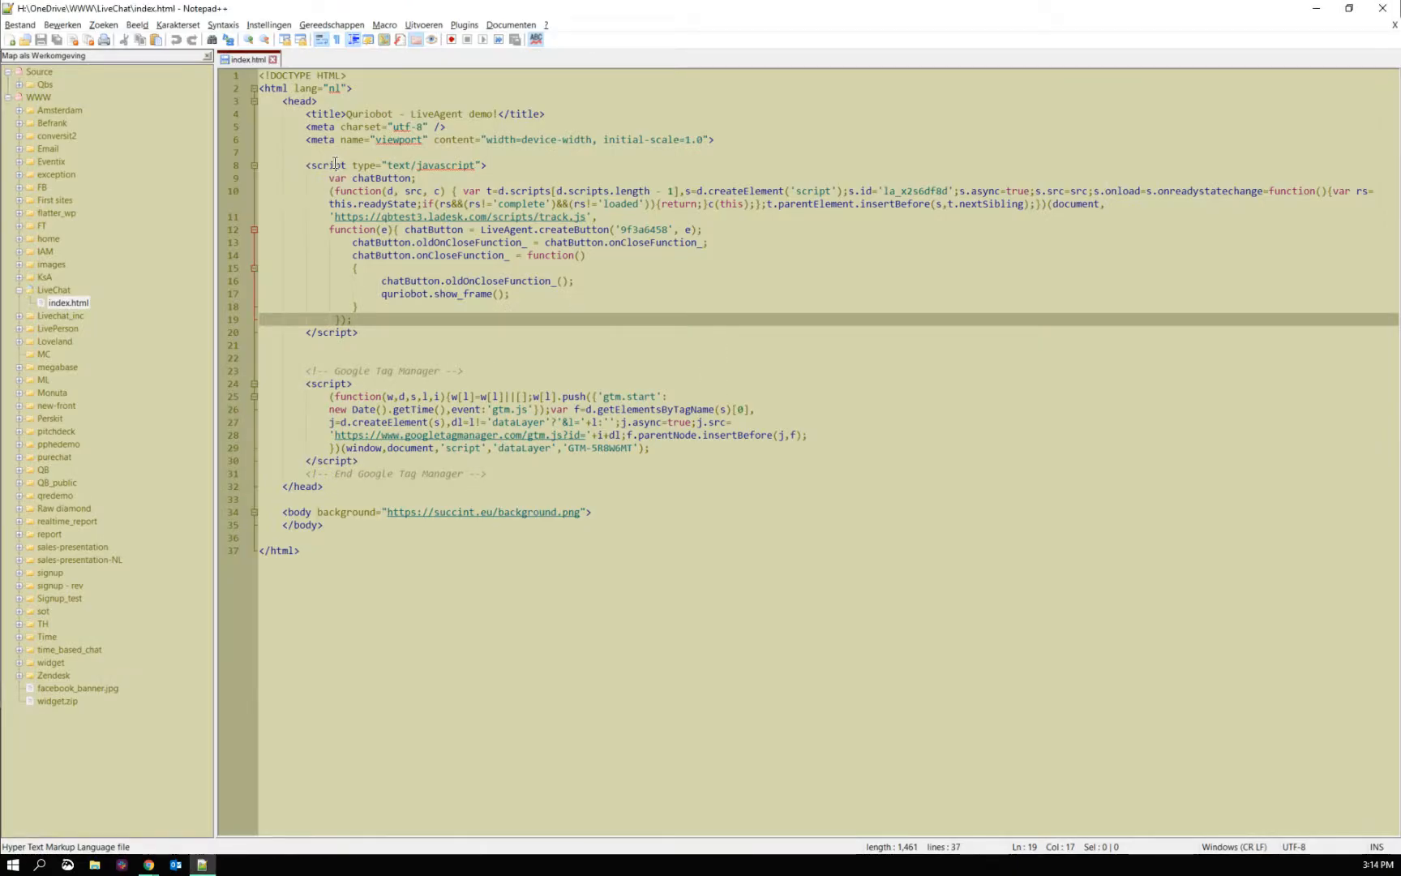
# Select the LiveAgent chat button script block and the Google Tag Manager block in index.html.
pyautogui.moveTo(336, 163); pyautogui.dragTo(381, 331)
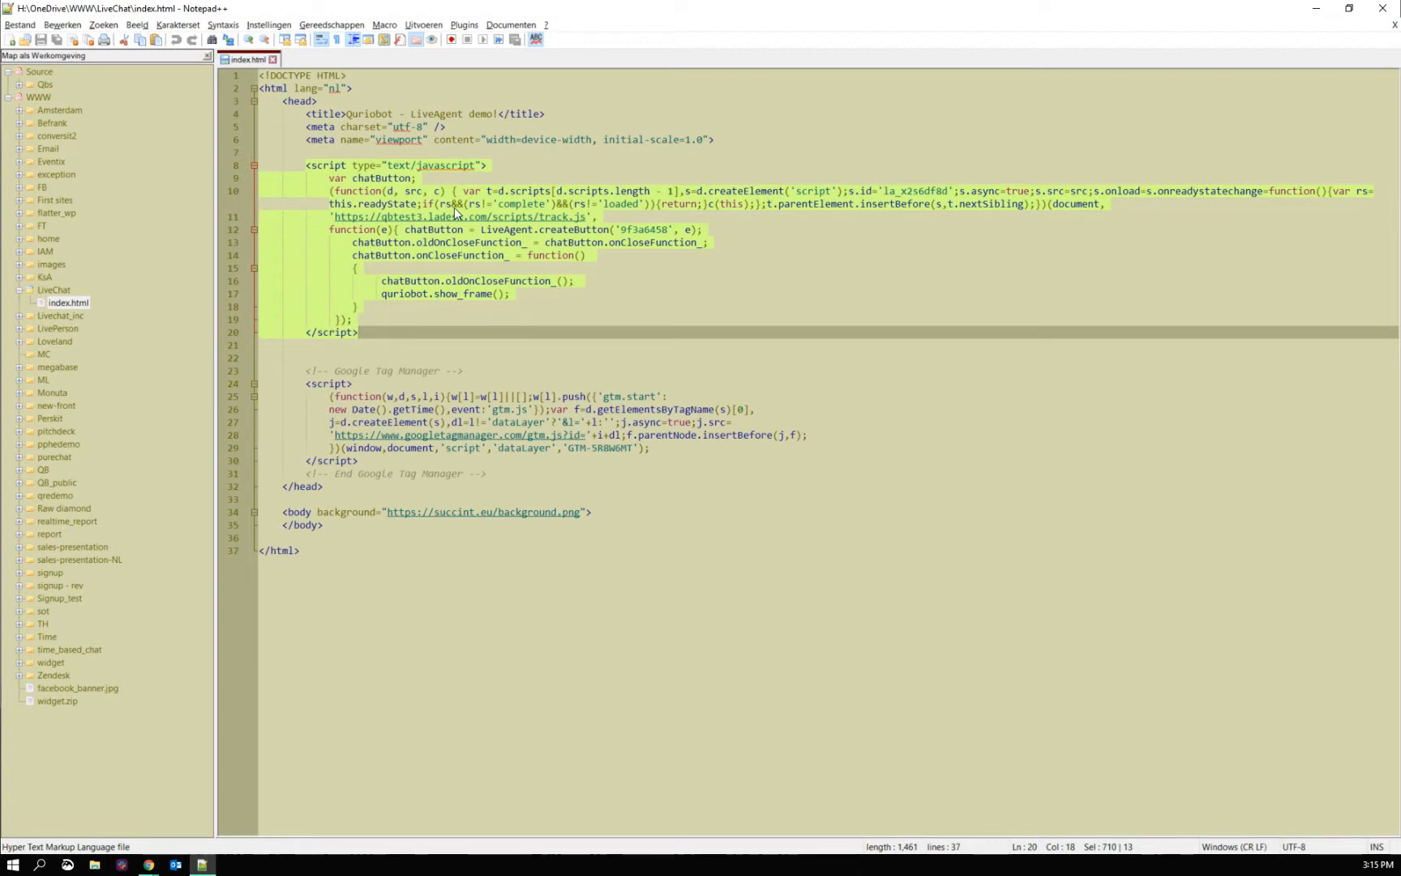
pyautogui.click(420, 178)
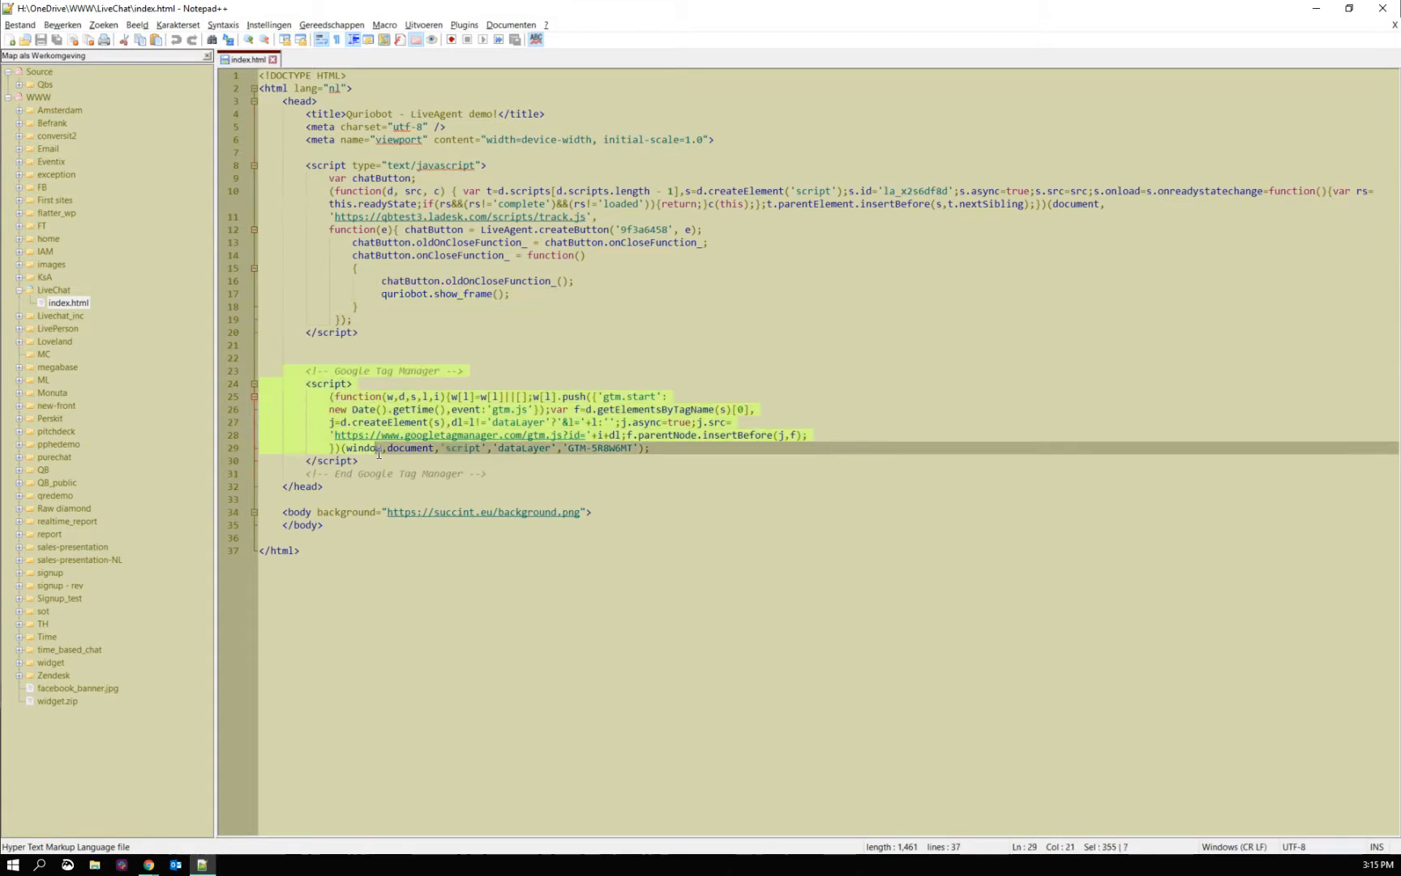
pyautogui.click(528, 473)
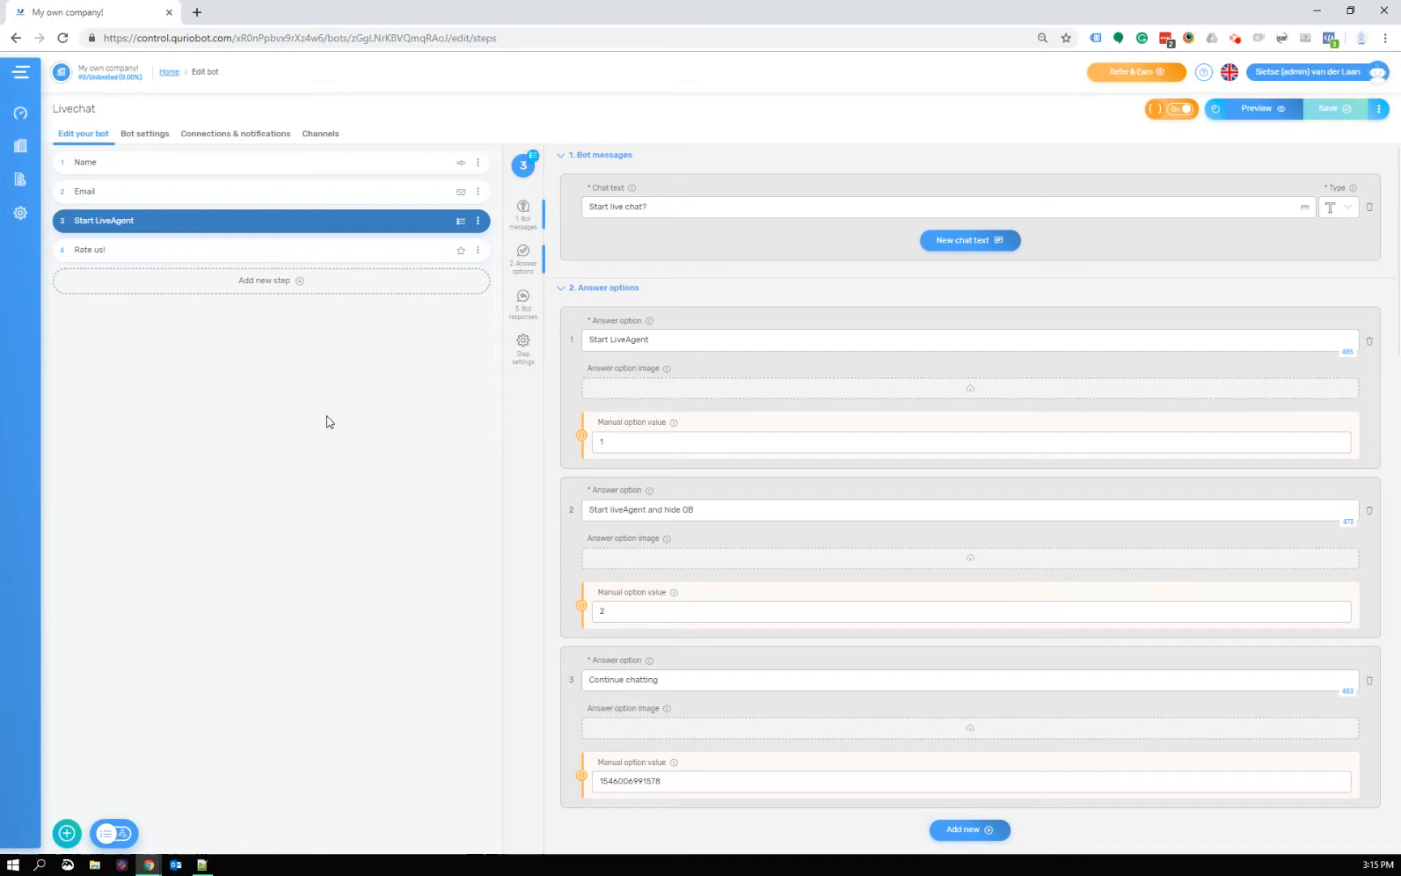
pyautogui.moveTo(123, 175)
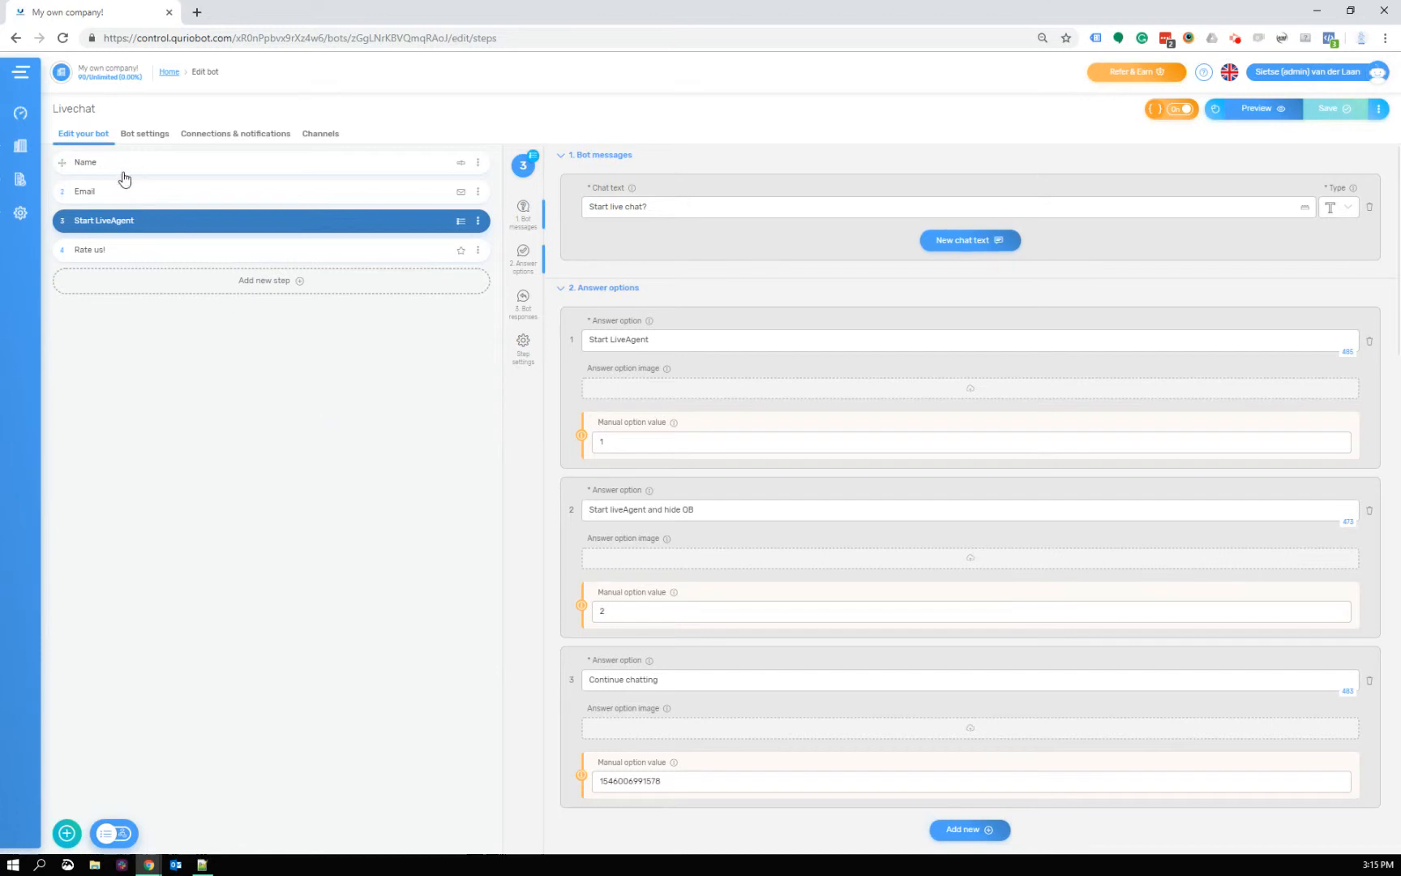
pyautogui.moveTo(154, 225)
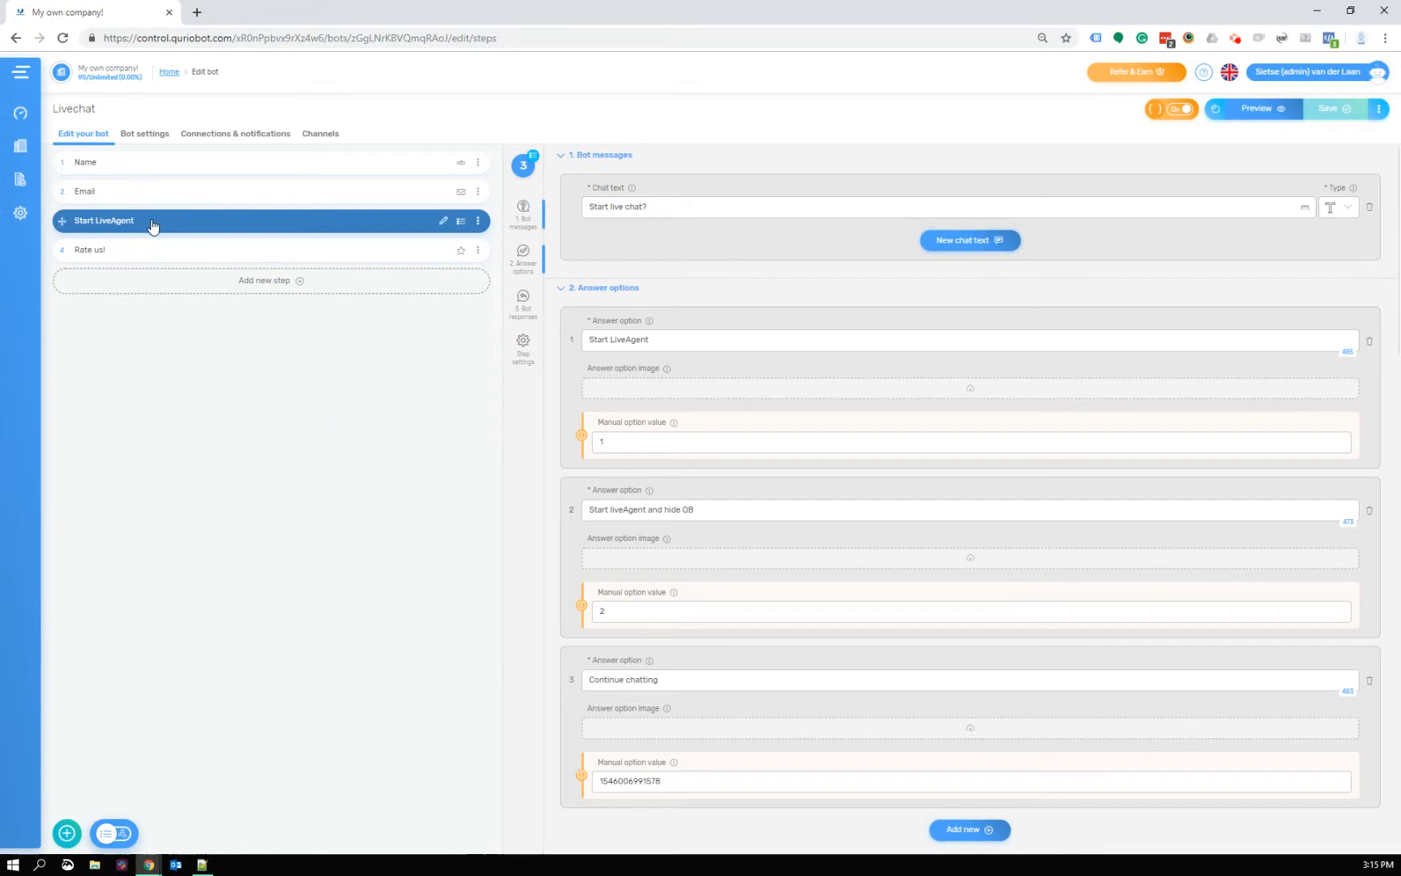
# Review the bot's variables first_name, email and data in its settings.
pyautogui.click(146, 133)
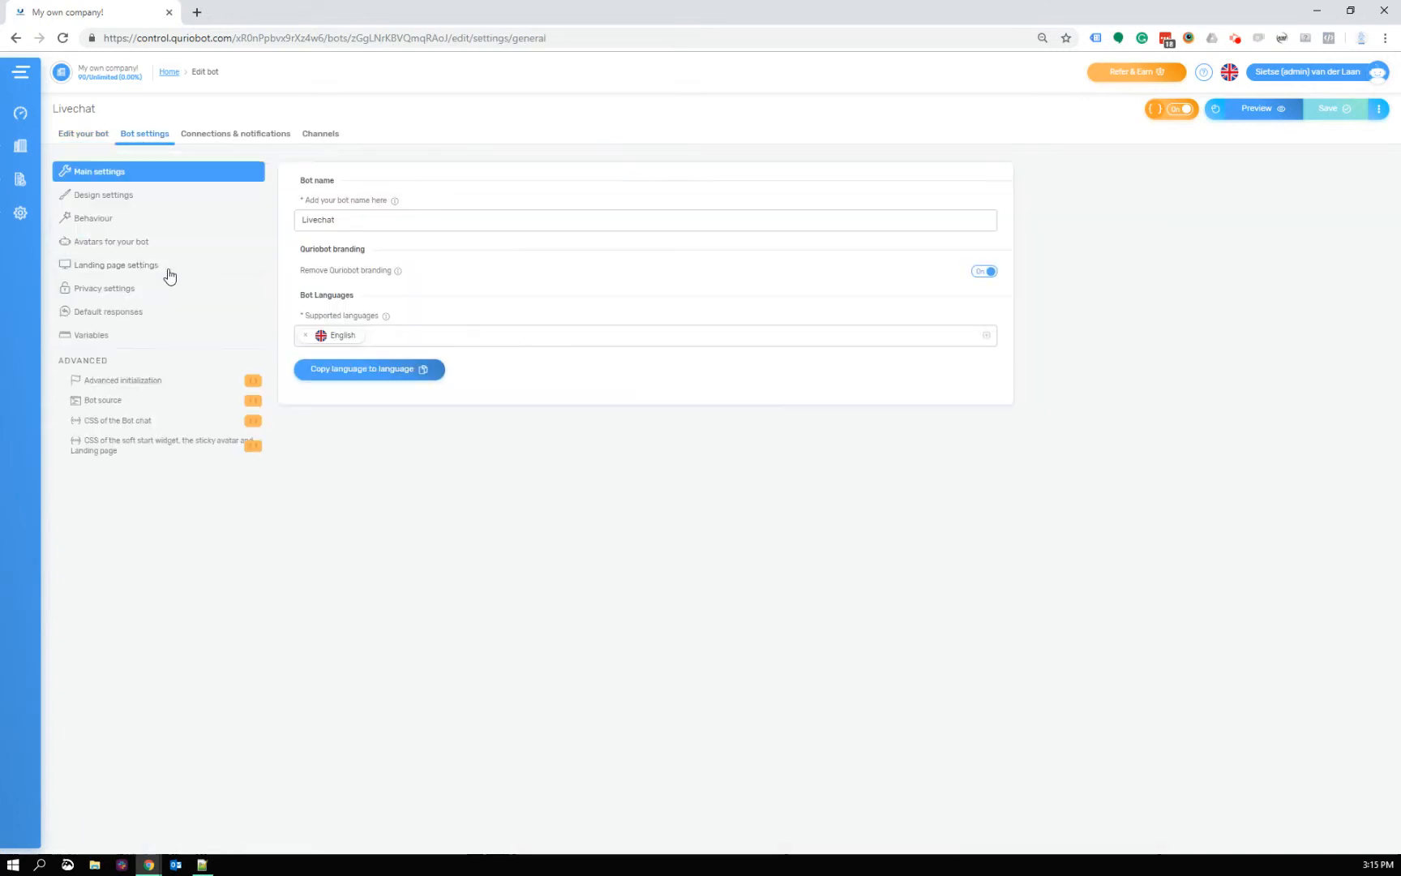
pyautogui.click(89, 334)
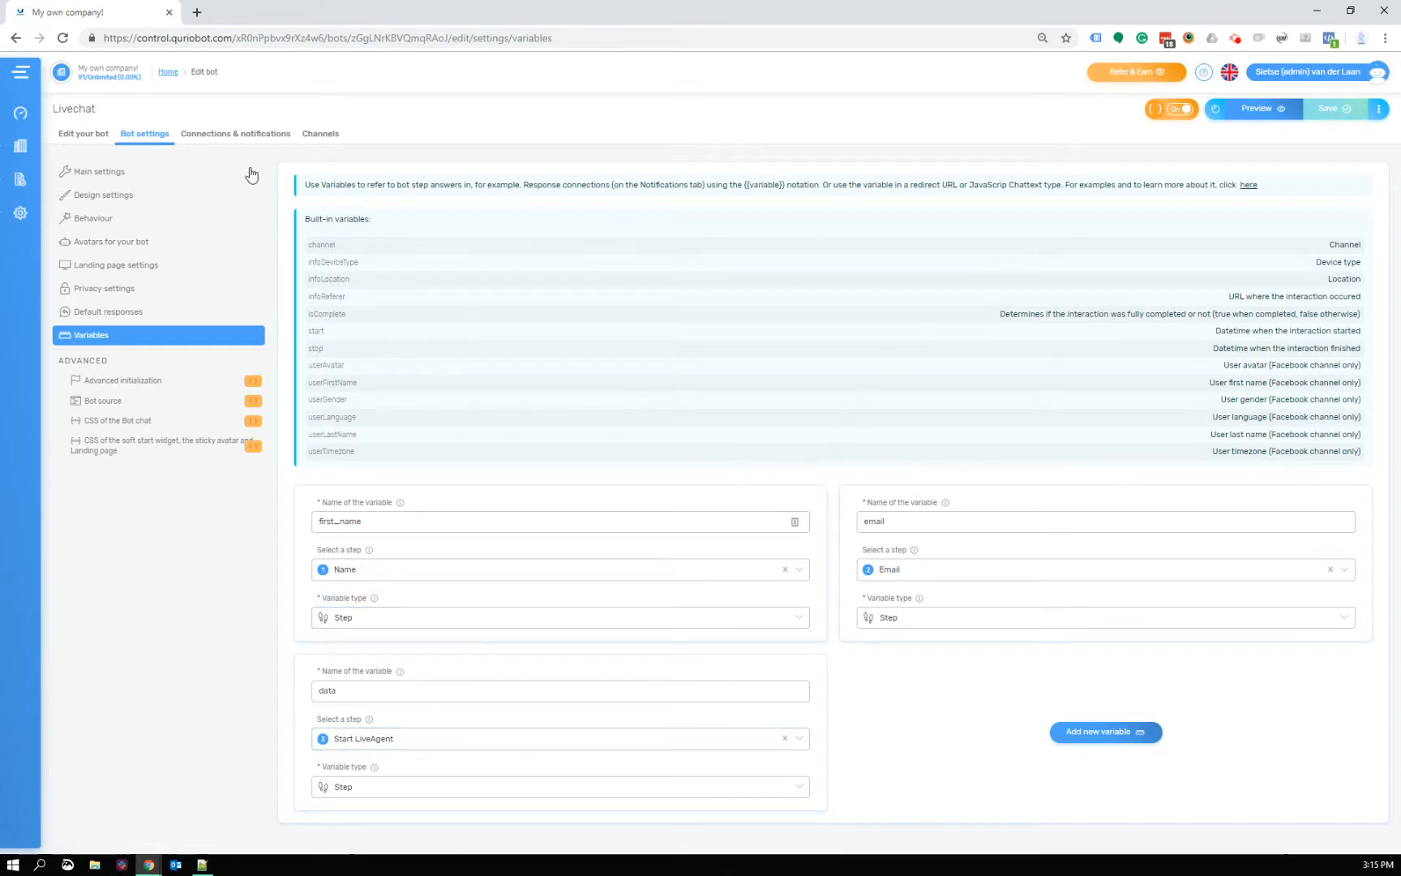
pyautogui.click(82, 133)
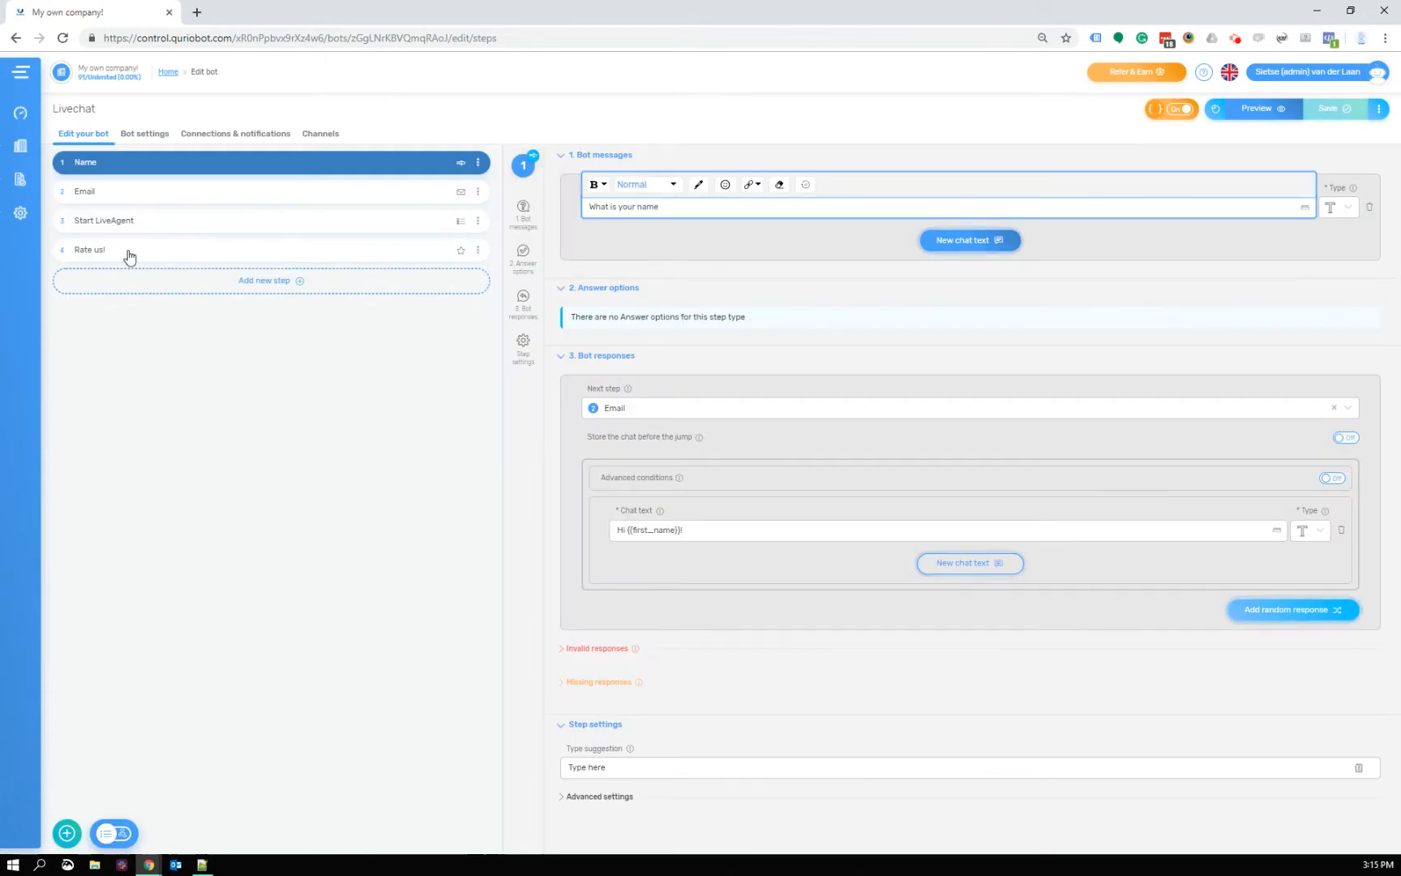
# Reopen the Email step and then the Start LiveAgent step's settings.
pyautogui.click(85, 191)
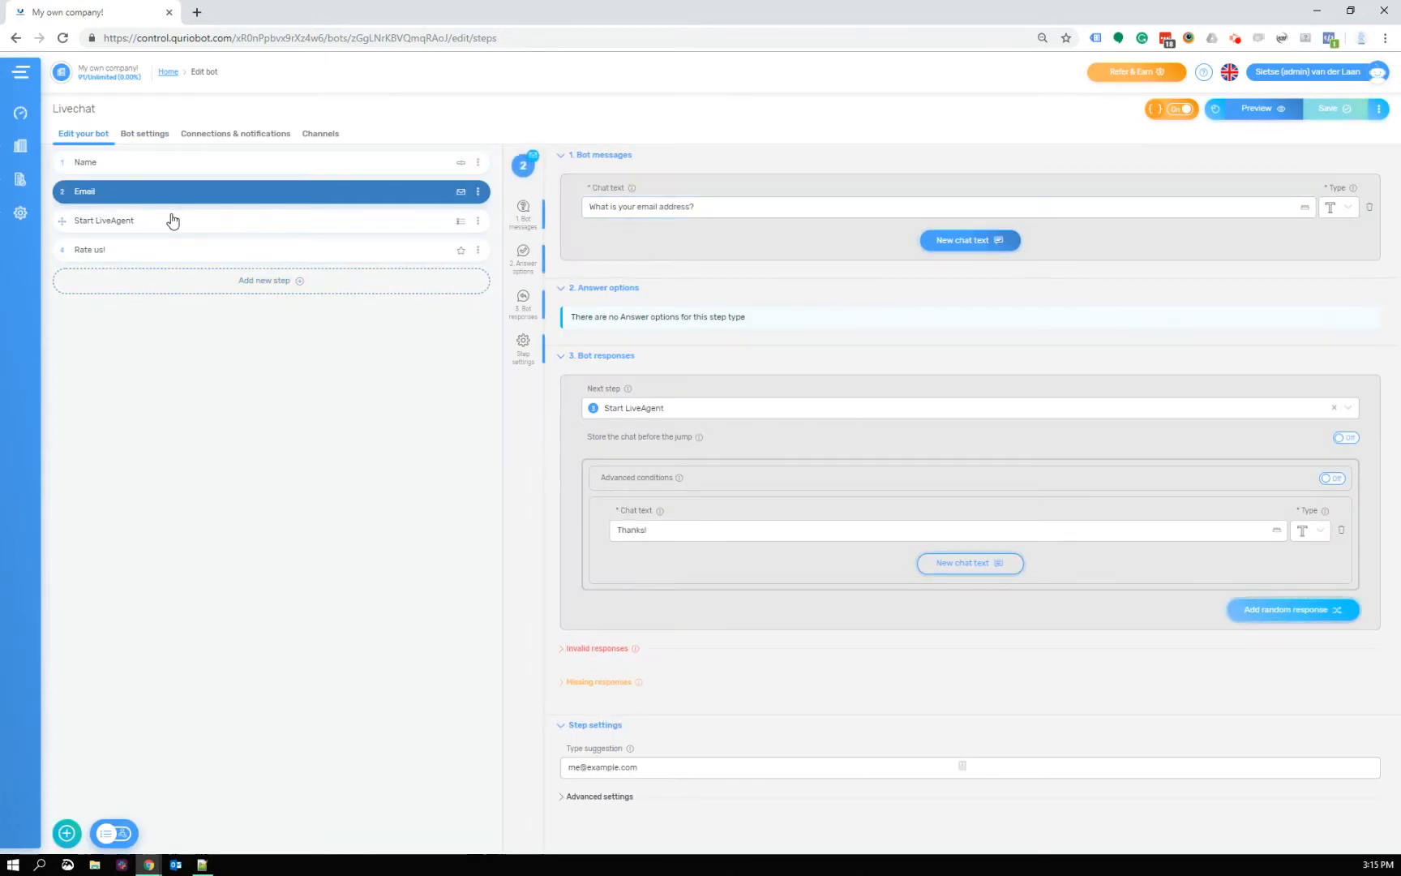
pyautogui.click(104, 220)
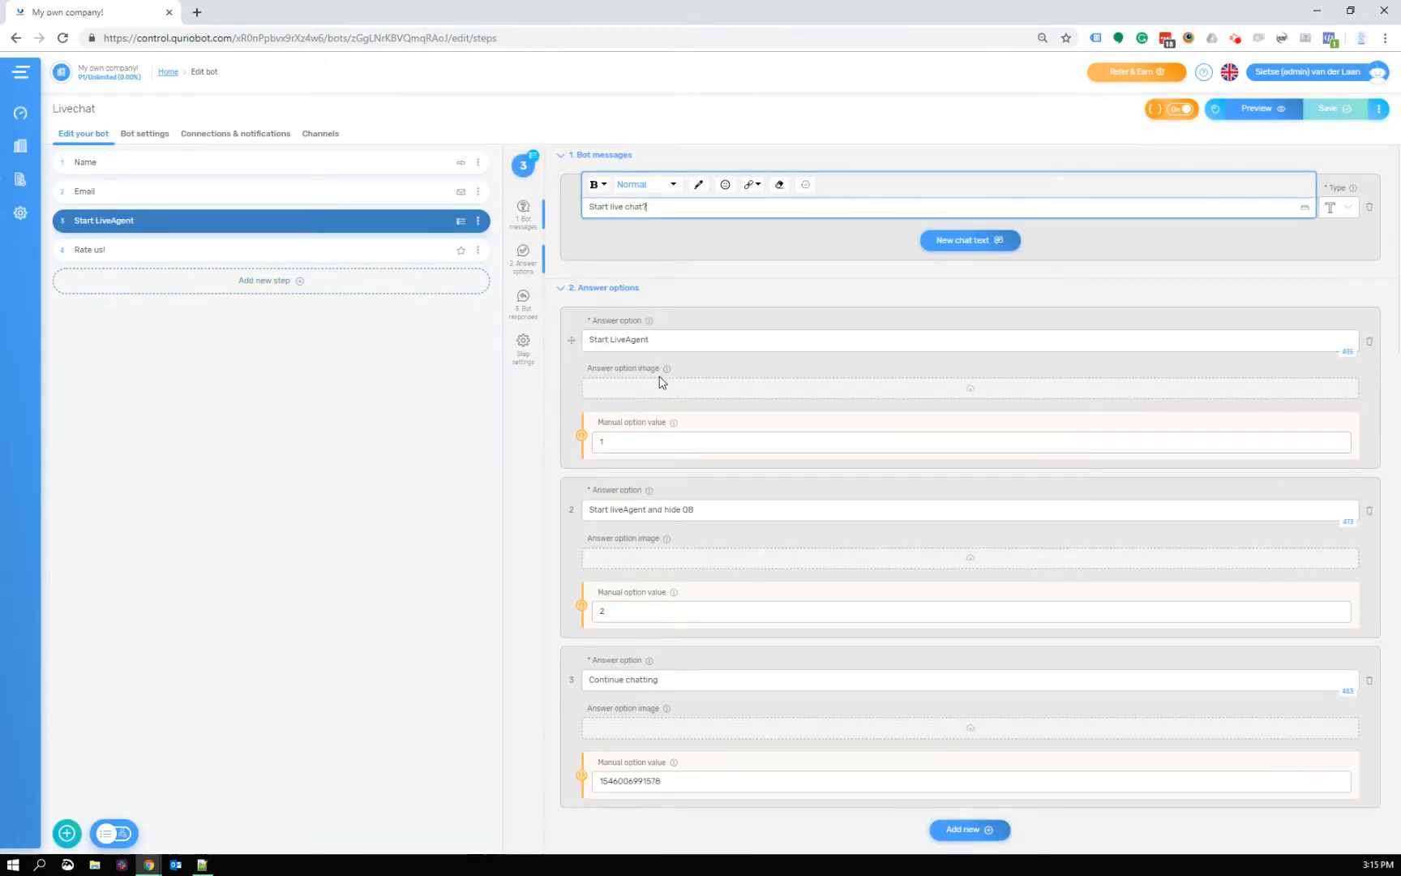
pyautogui.click(820, 340)
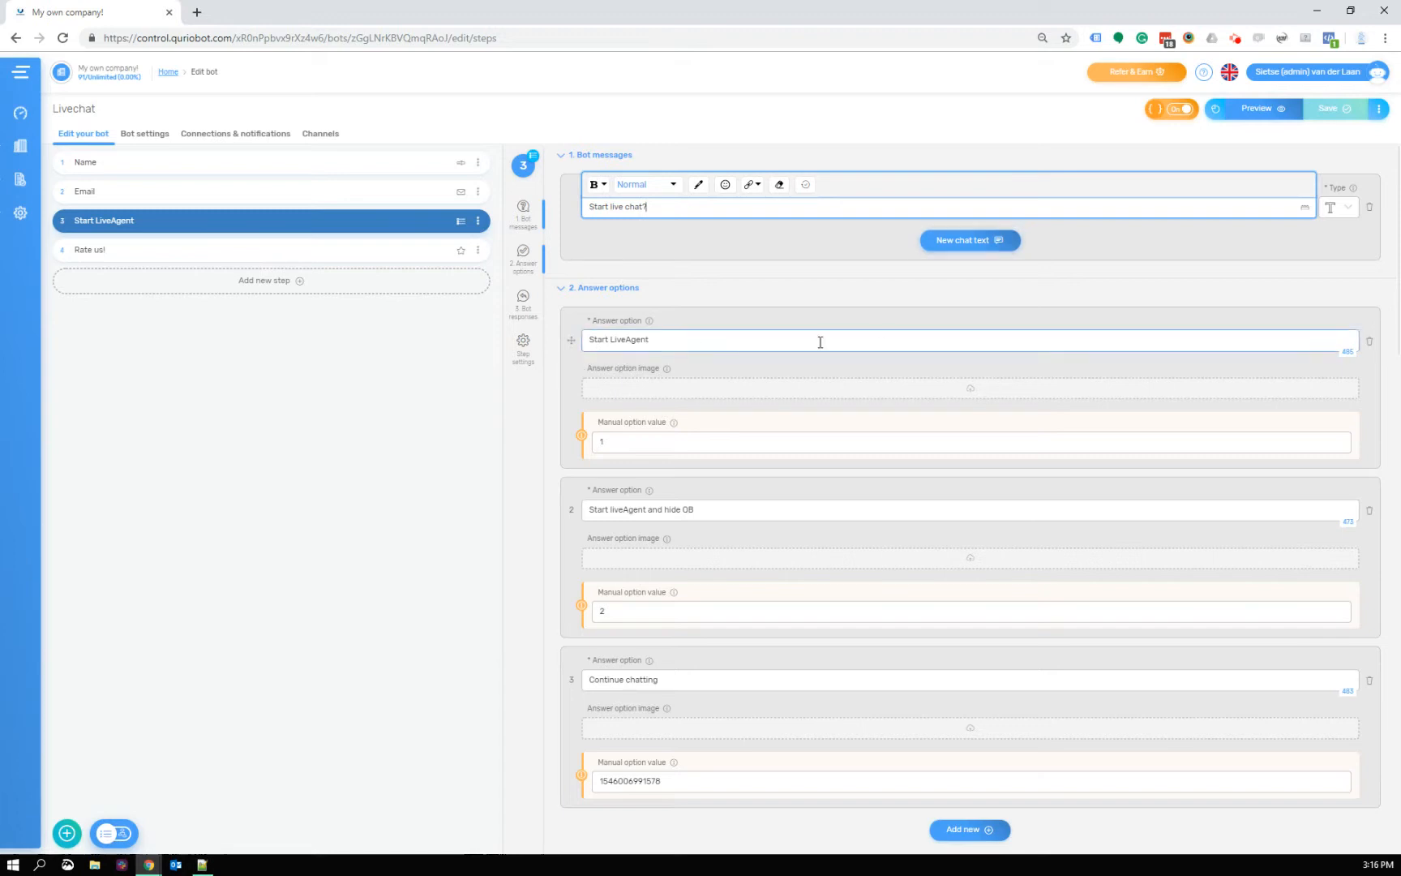
pyautogui.moveTo(1171, 123)
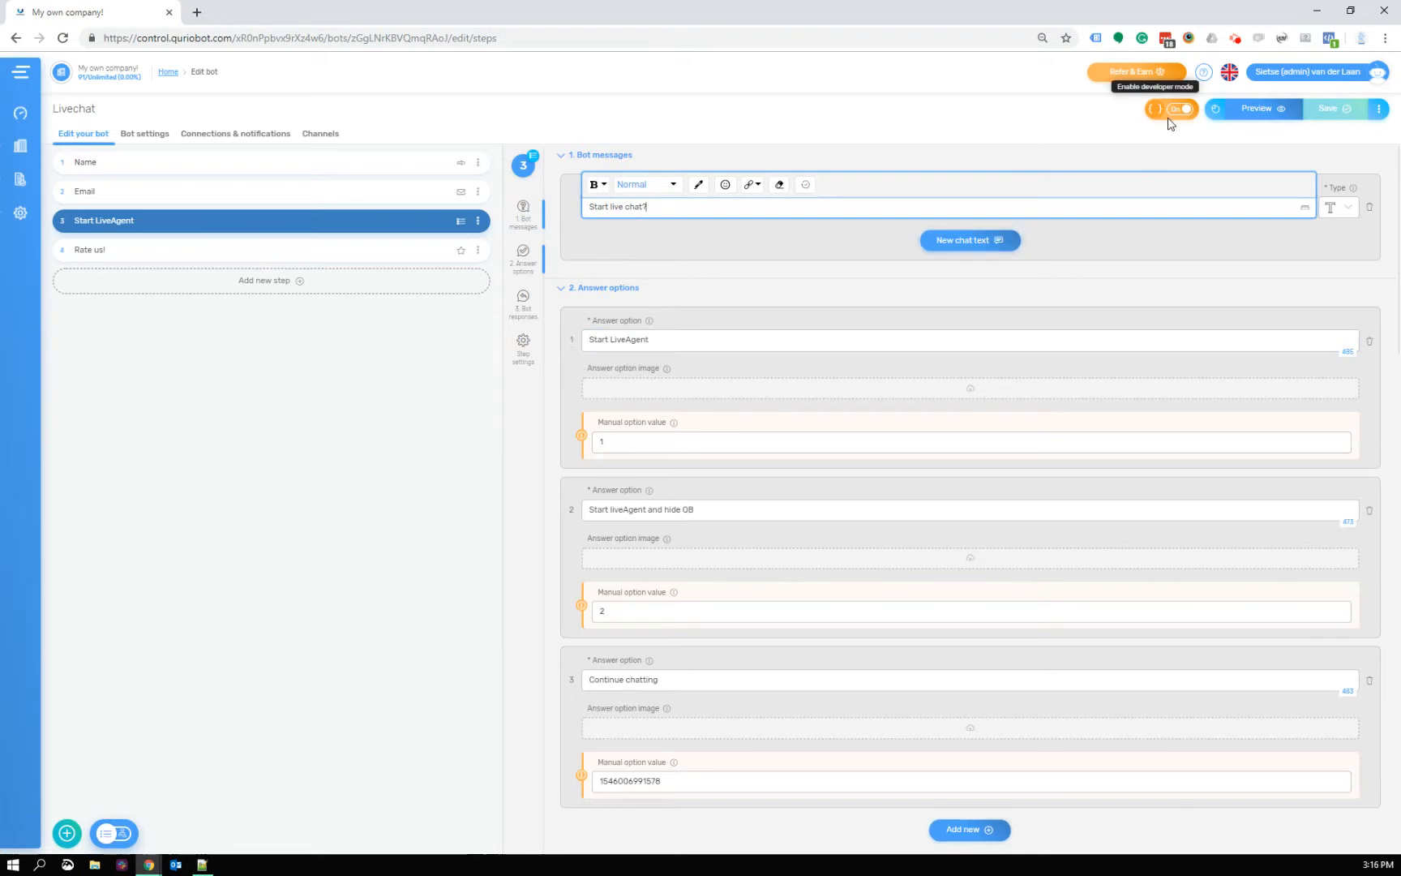
pyautogui.scroll(-3)
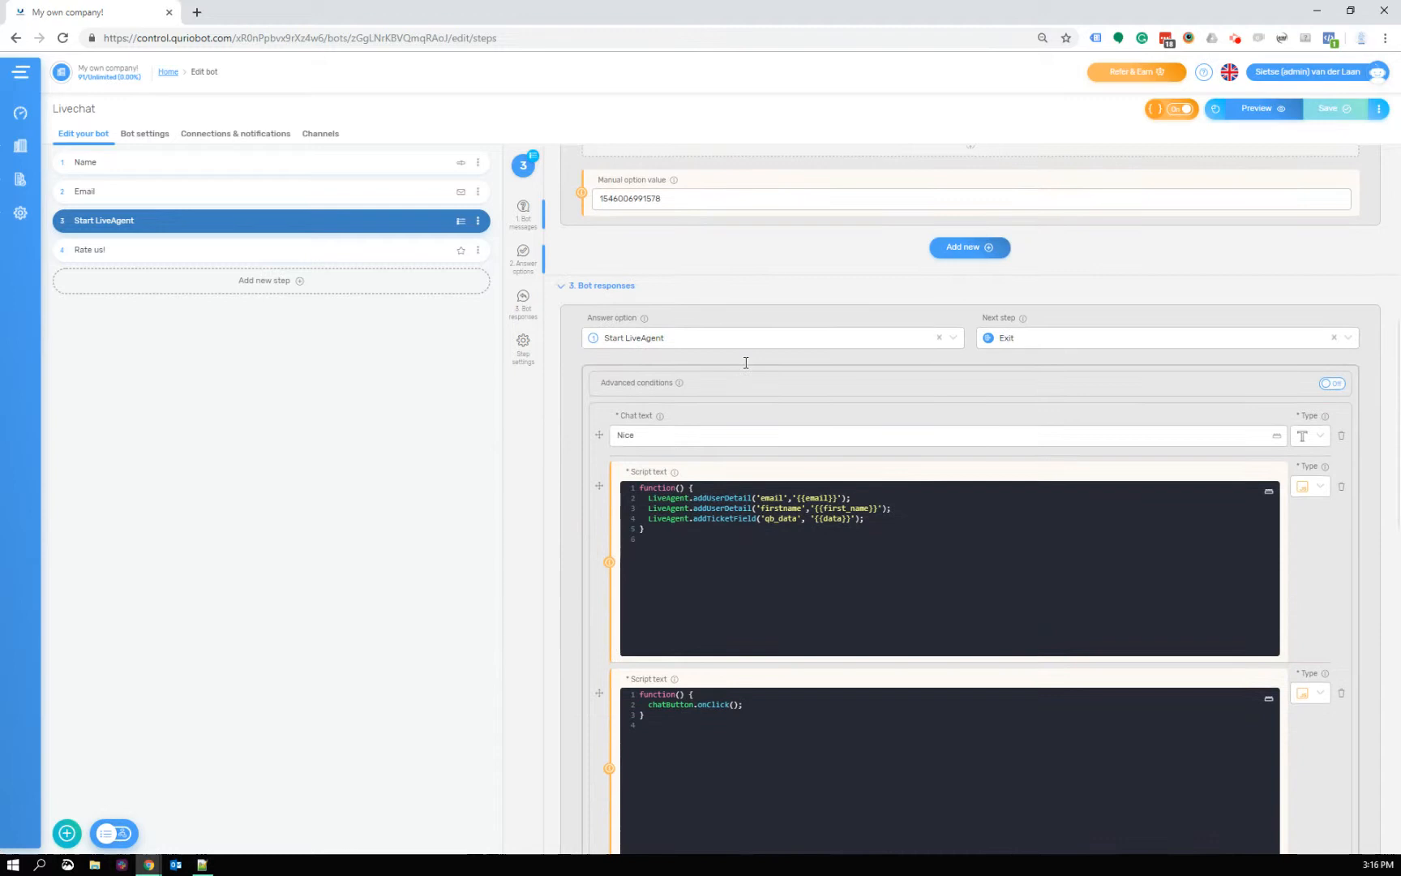
pyautogui.scroll(-3)
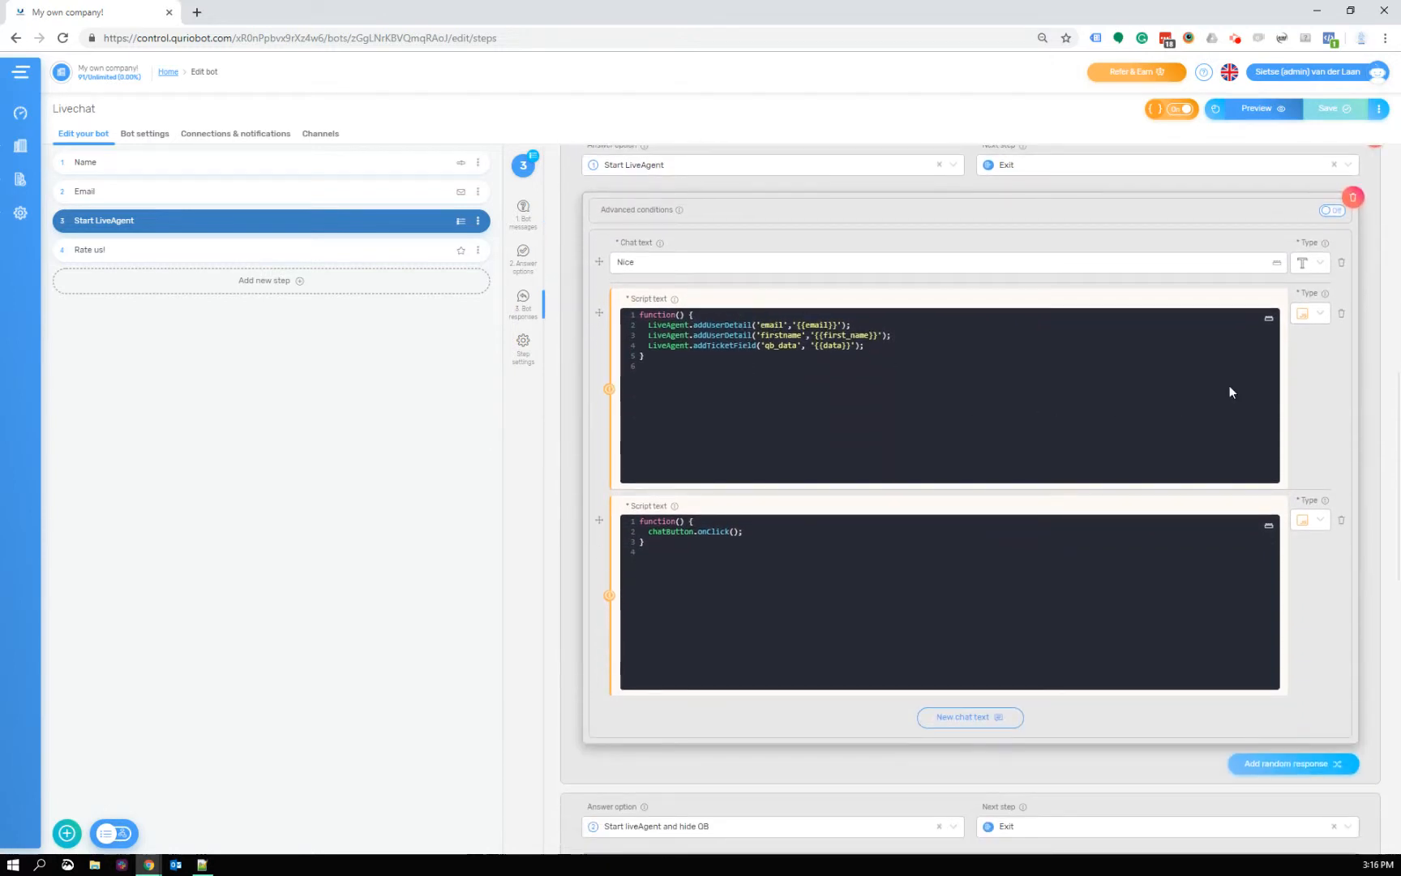
pyautogui.moveTo(1302, 313)
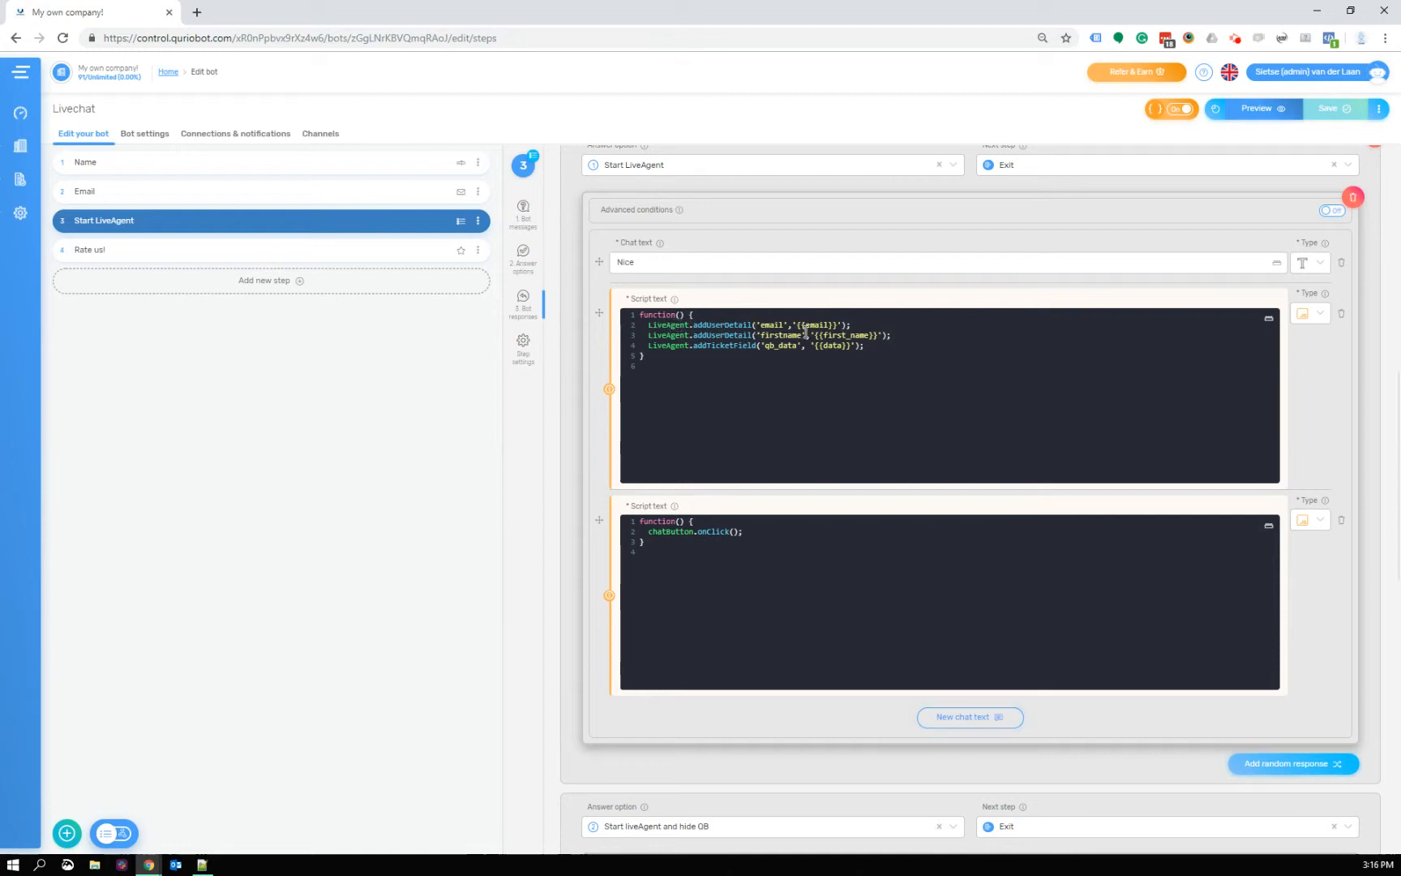
pyautogui.moveTo(771, 334)
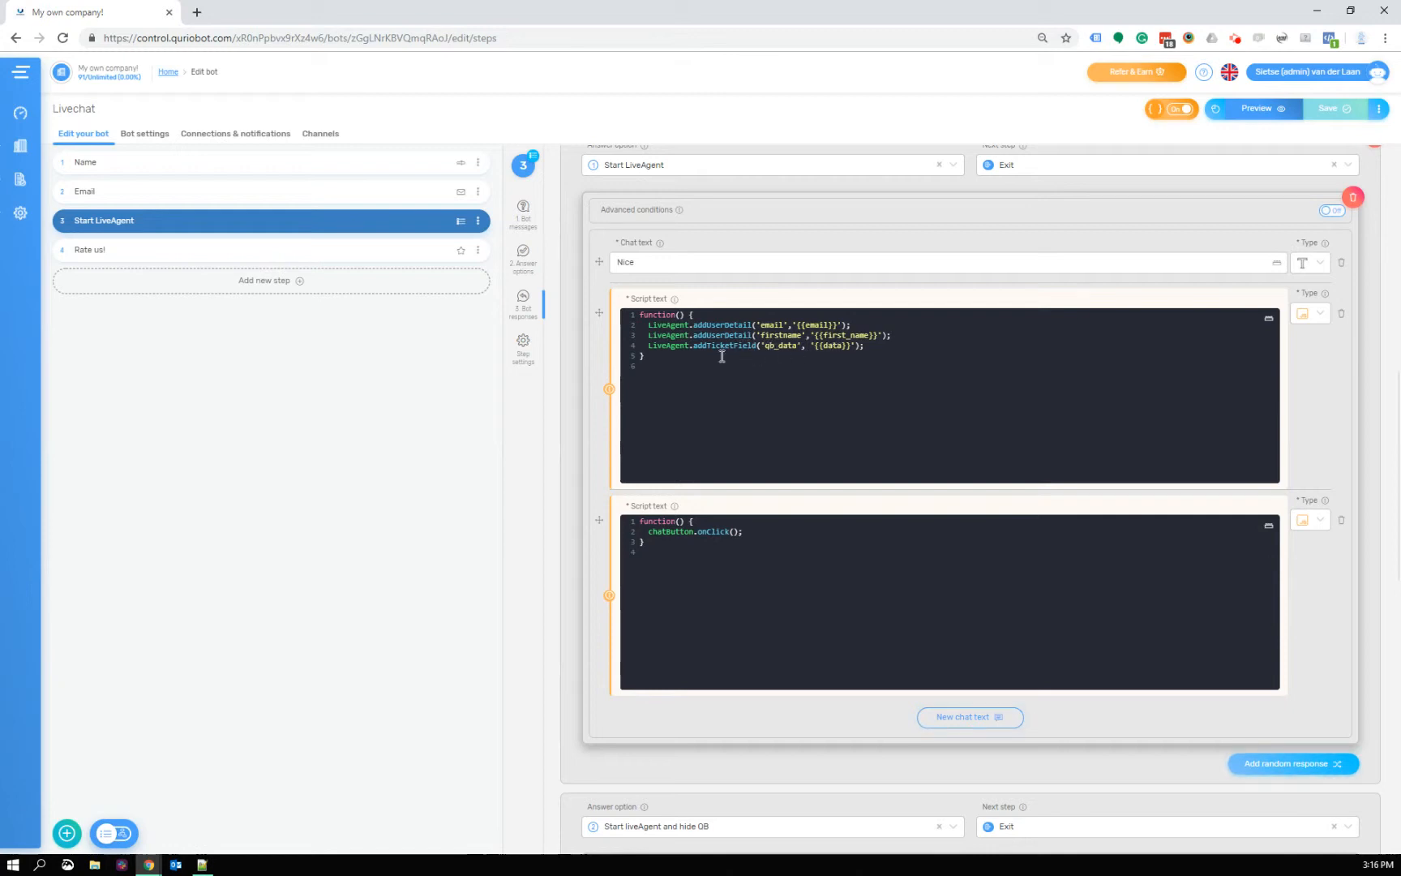
pyautogui.moveTo(733, 416)
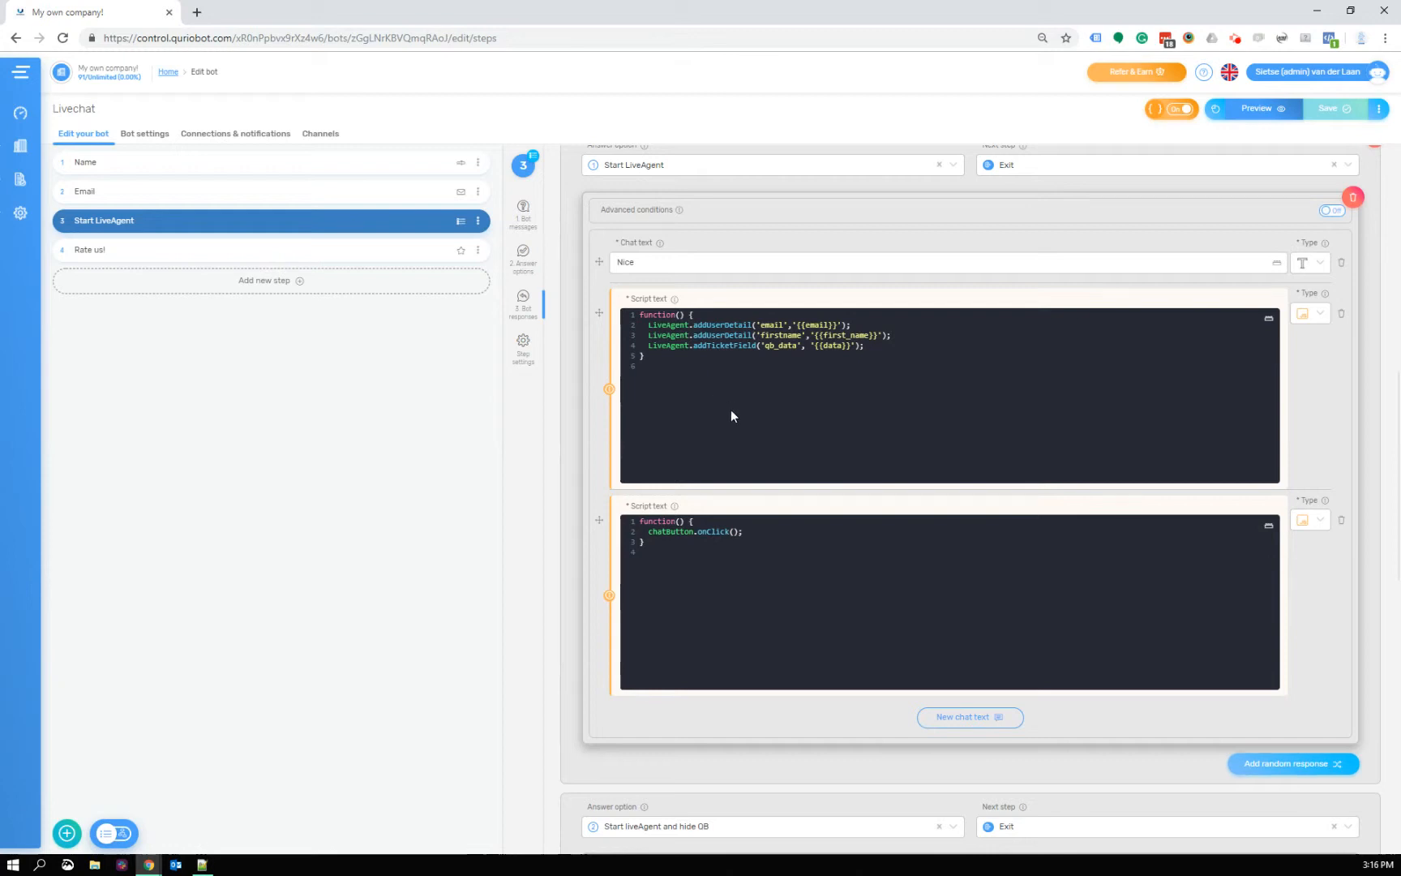
pyautogui.scroll(-3)
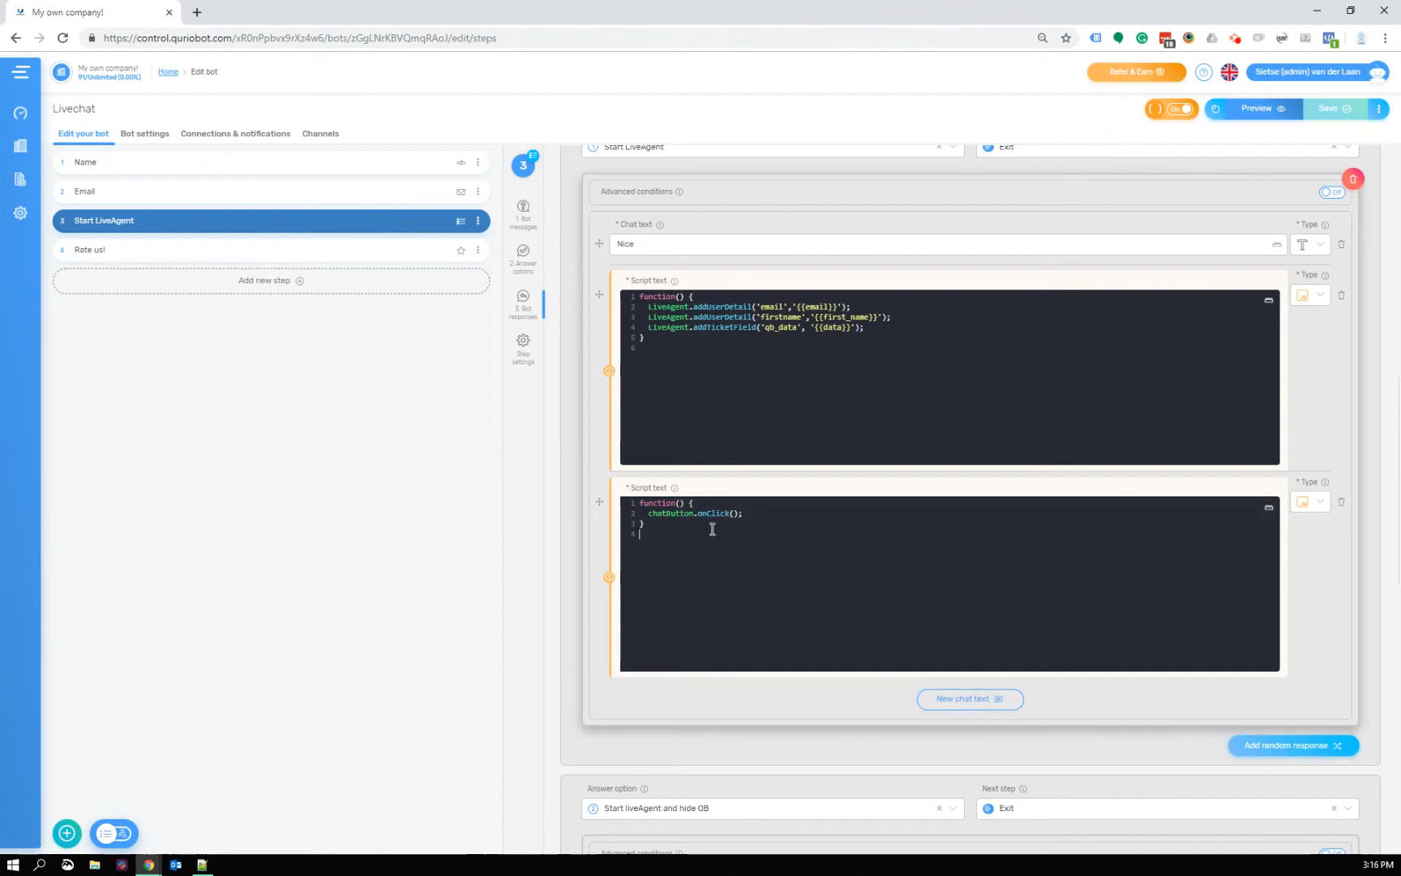
pyautogui.moveTo(687, 540)
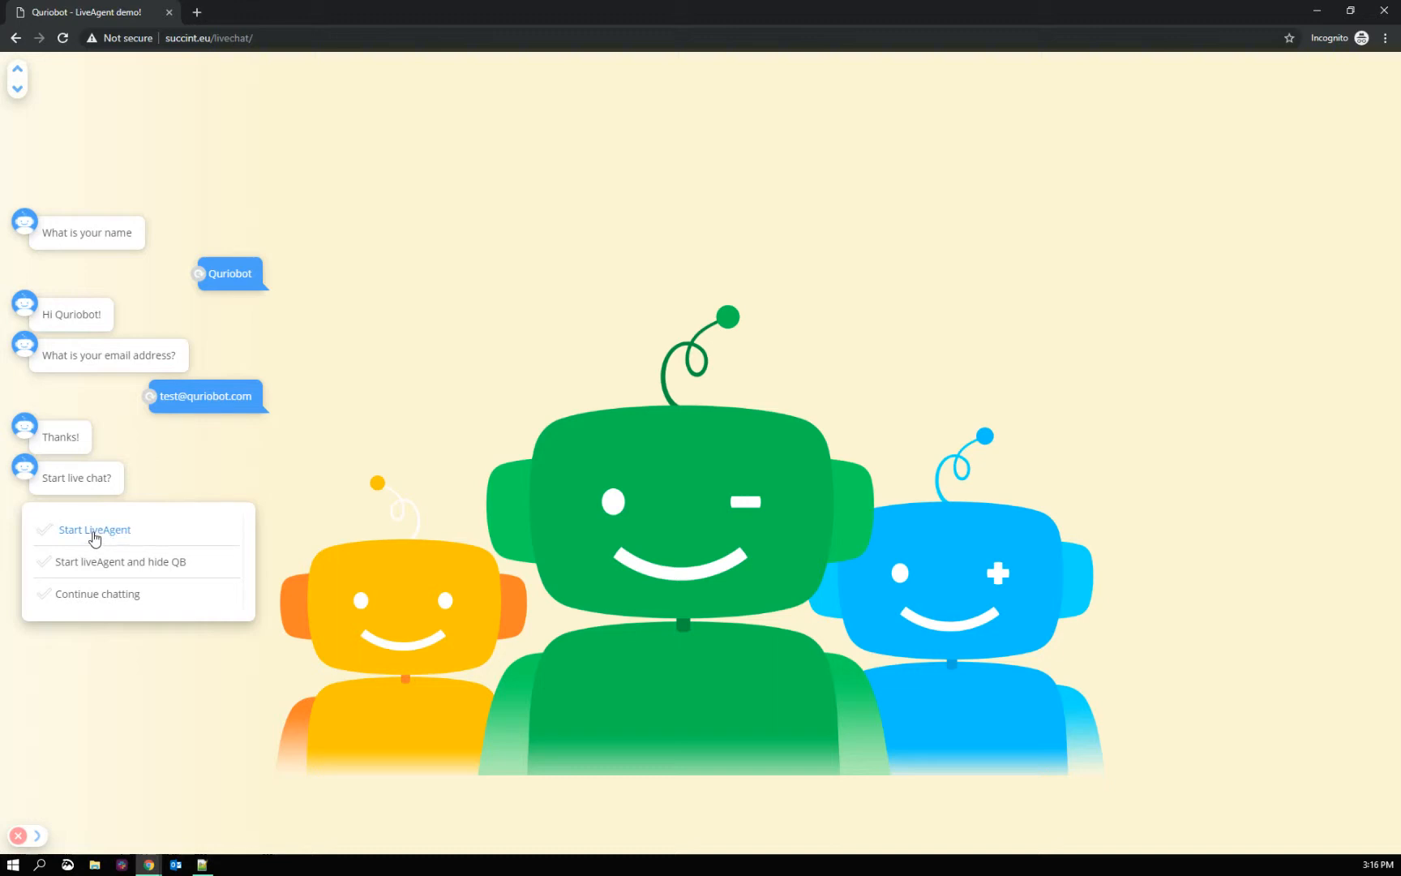
# Choose the Start LiveAgent option in the demo page's bot conversation.
pyautogui.click(94, 529)
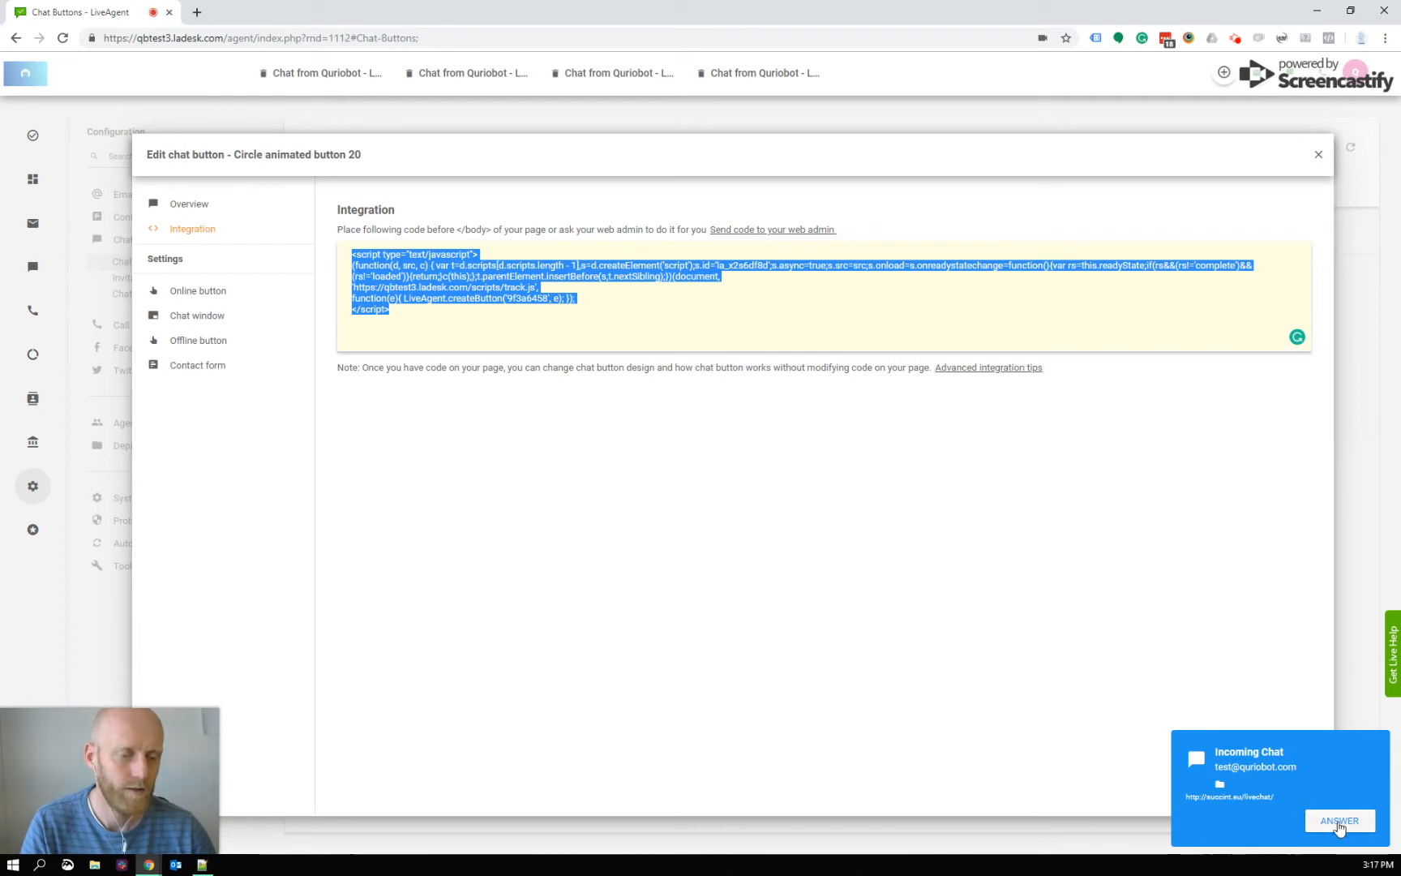
# Answer the incoming chat and highlight the ticket's qb_data value Start LiveAgent.
pyautogui.click(1339, 820)
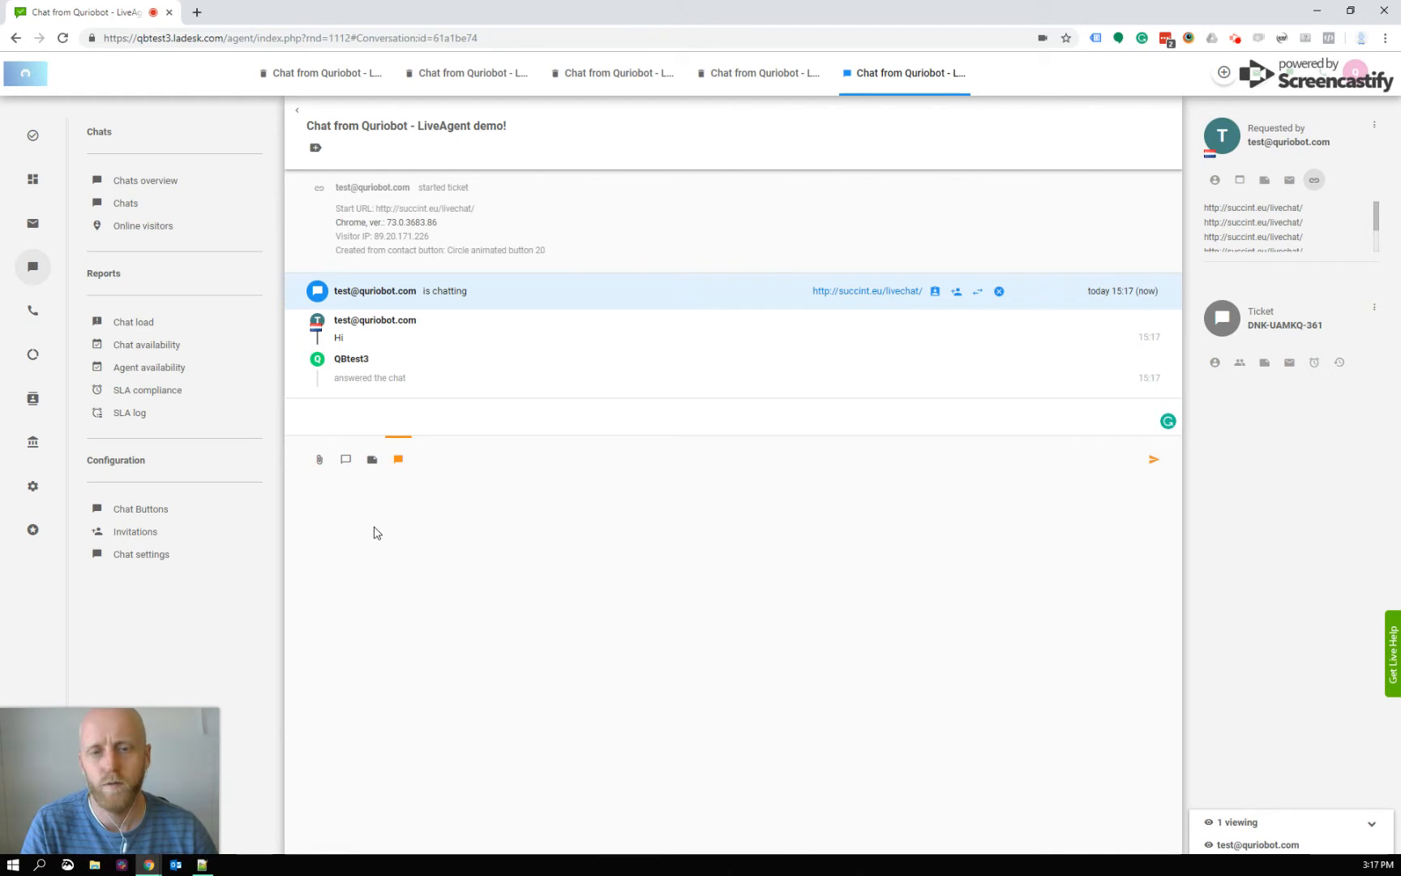
pyautogui.moveTo(1111, 318)
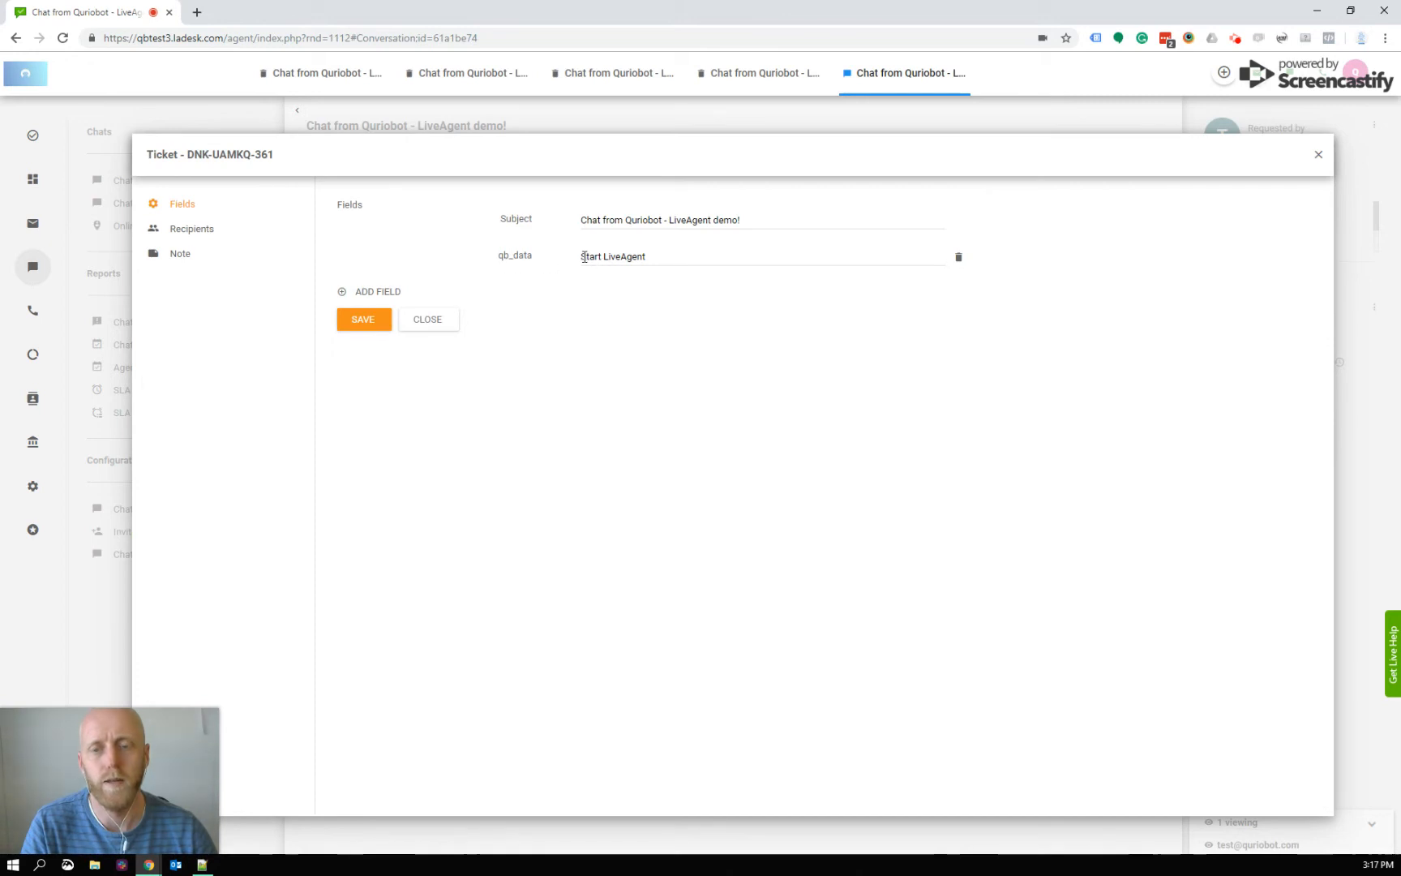
pyautogui.doubleClick(613, 256)
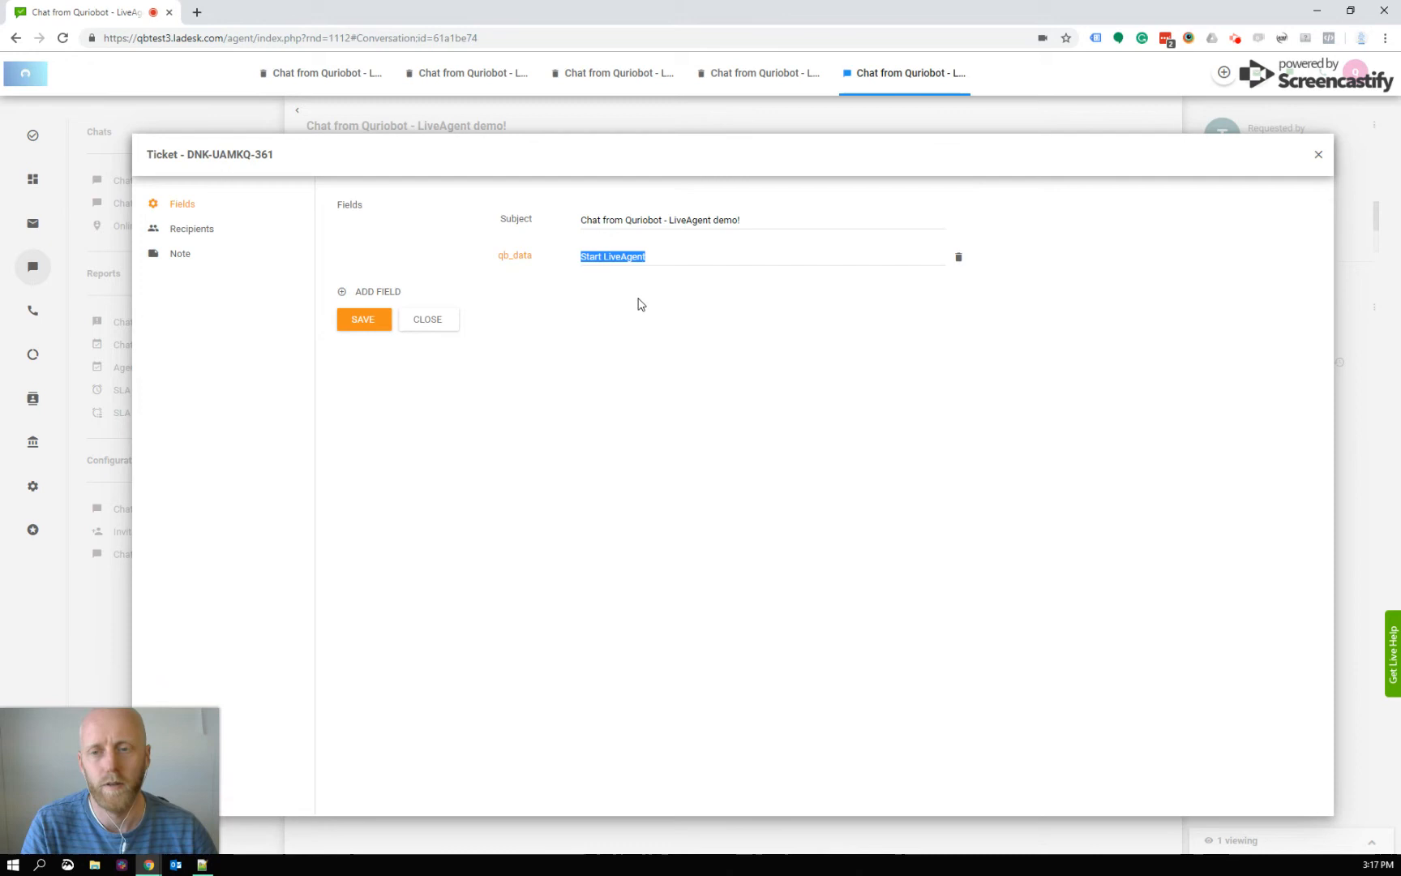
pyautogui.moveTo(566, 261)
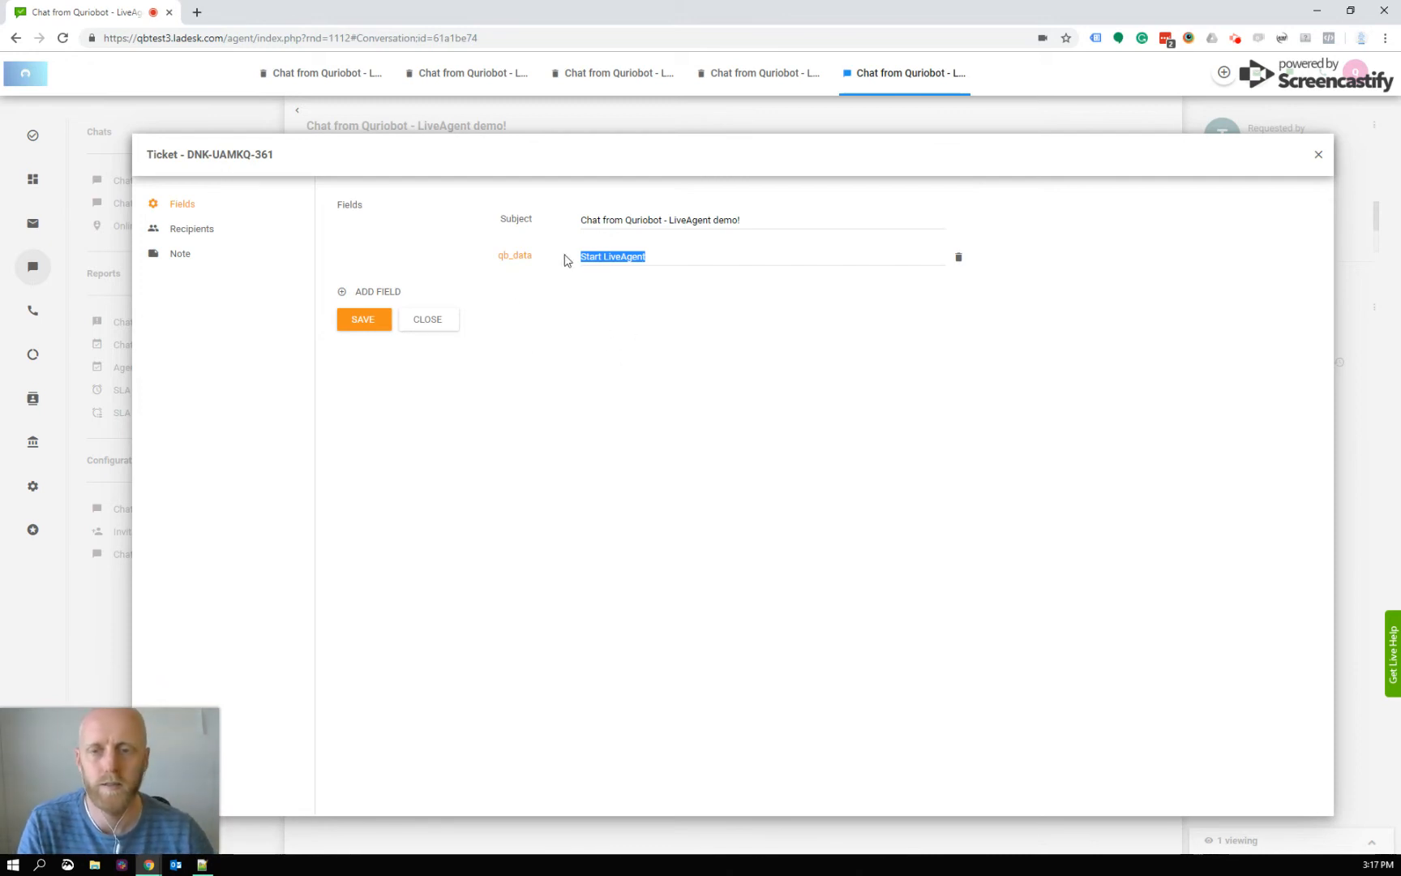
# Return to the chat and reply 'Hi' to the visitor.
pyautogui.click(428, 320)
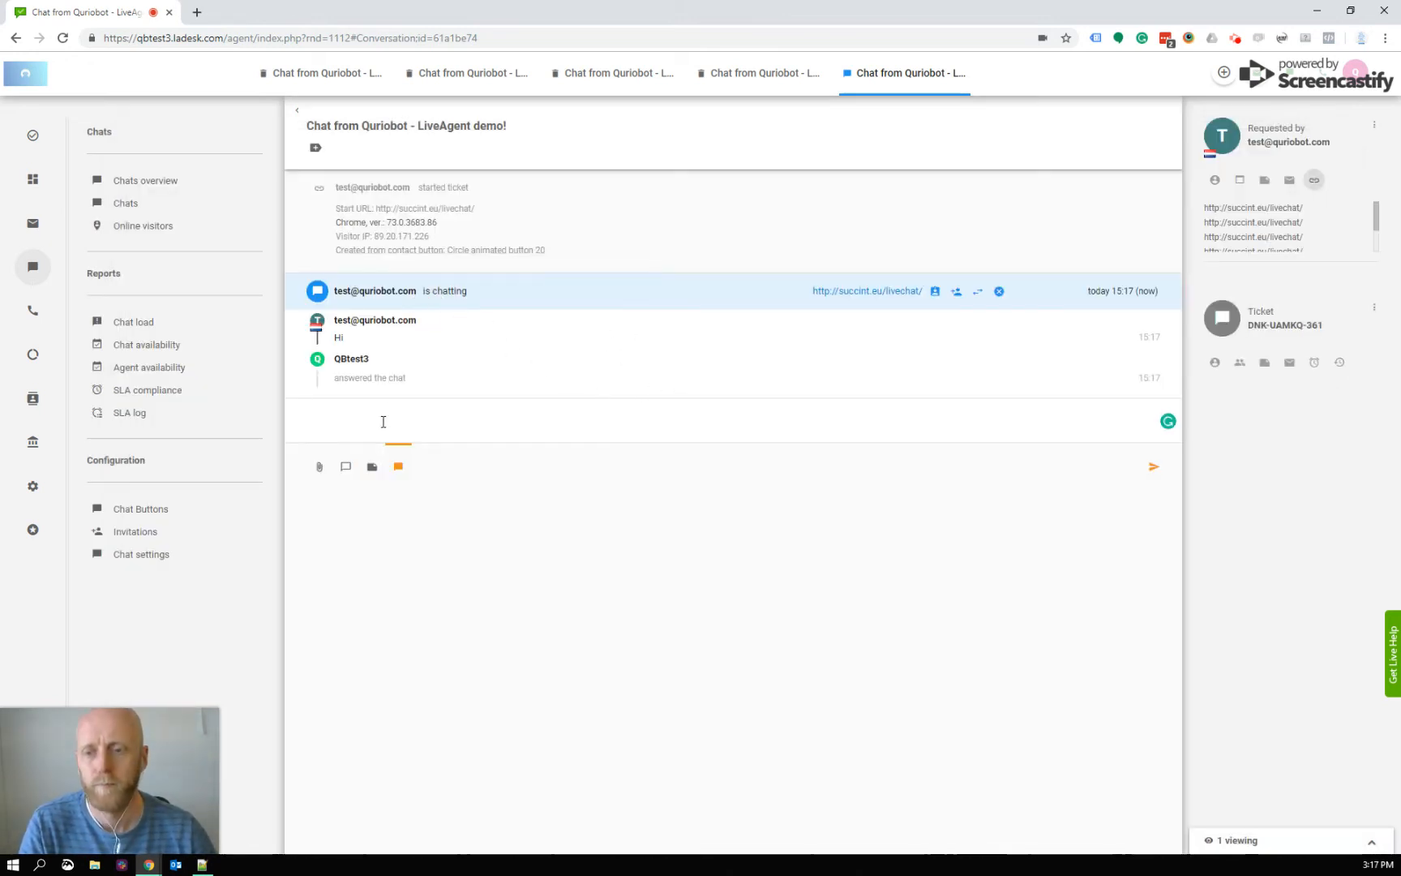
pyautogui.write('Hi')
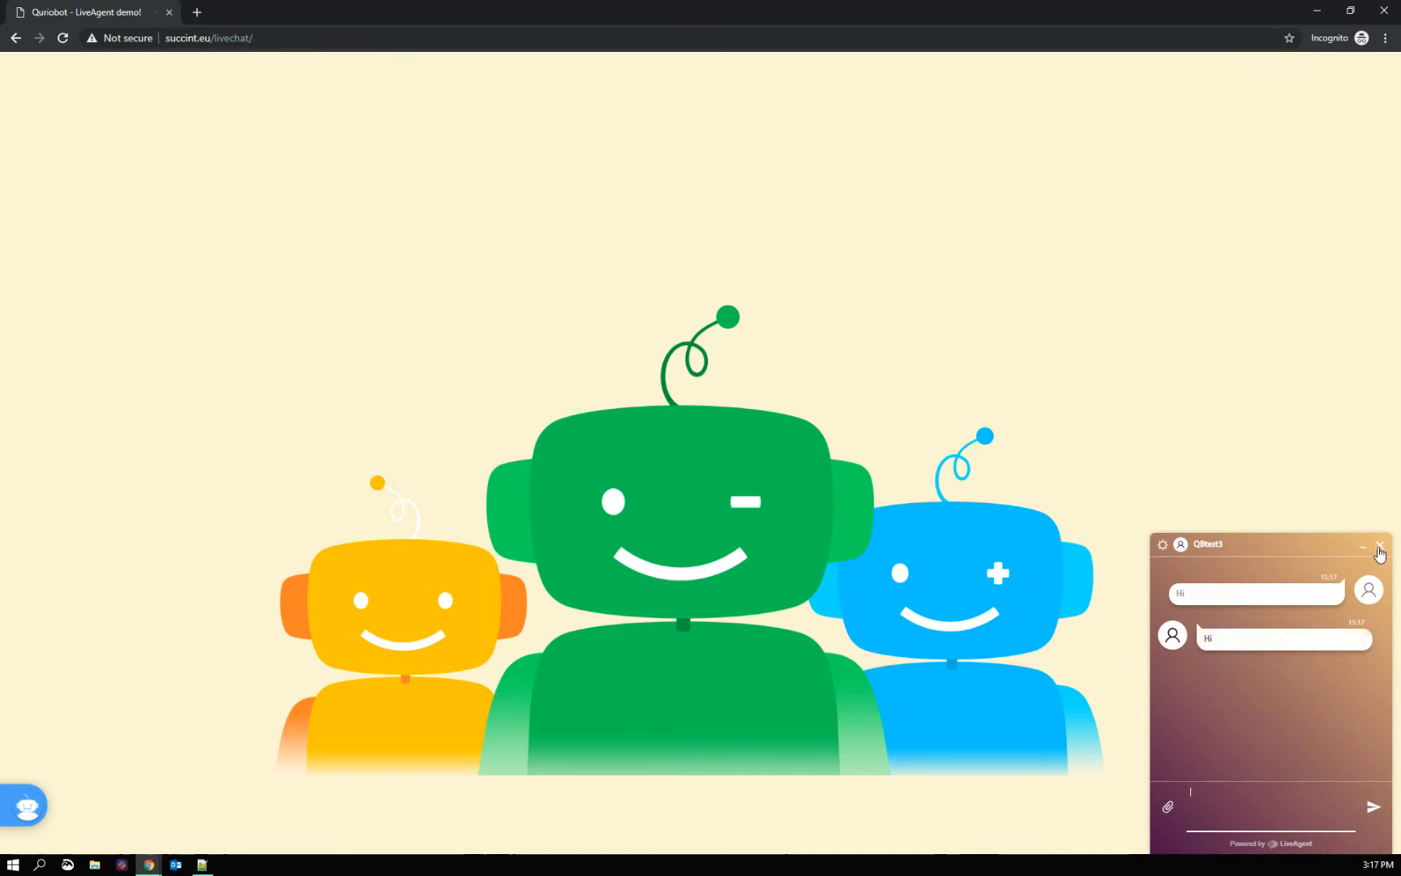
# Close the LiveAgent chat widget and begin answering the restarted bot's name question.
pyautogui.click(1378, 544)
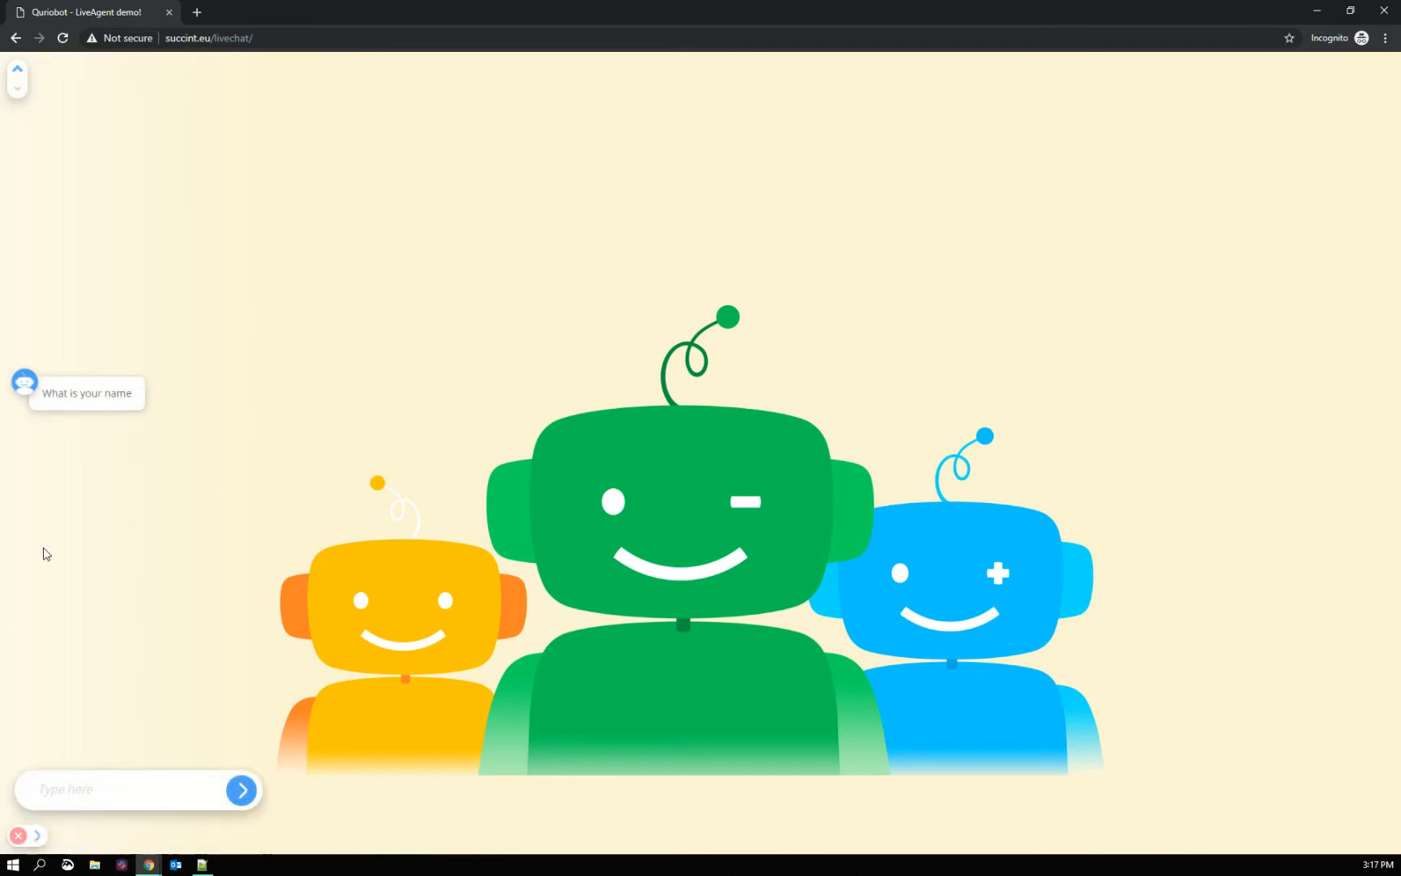
pyautogui.moveTo(226, 584)
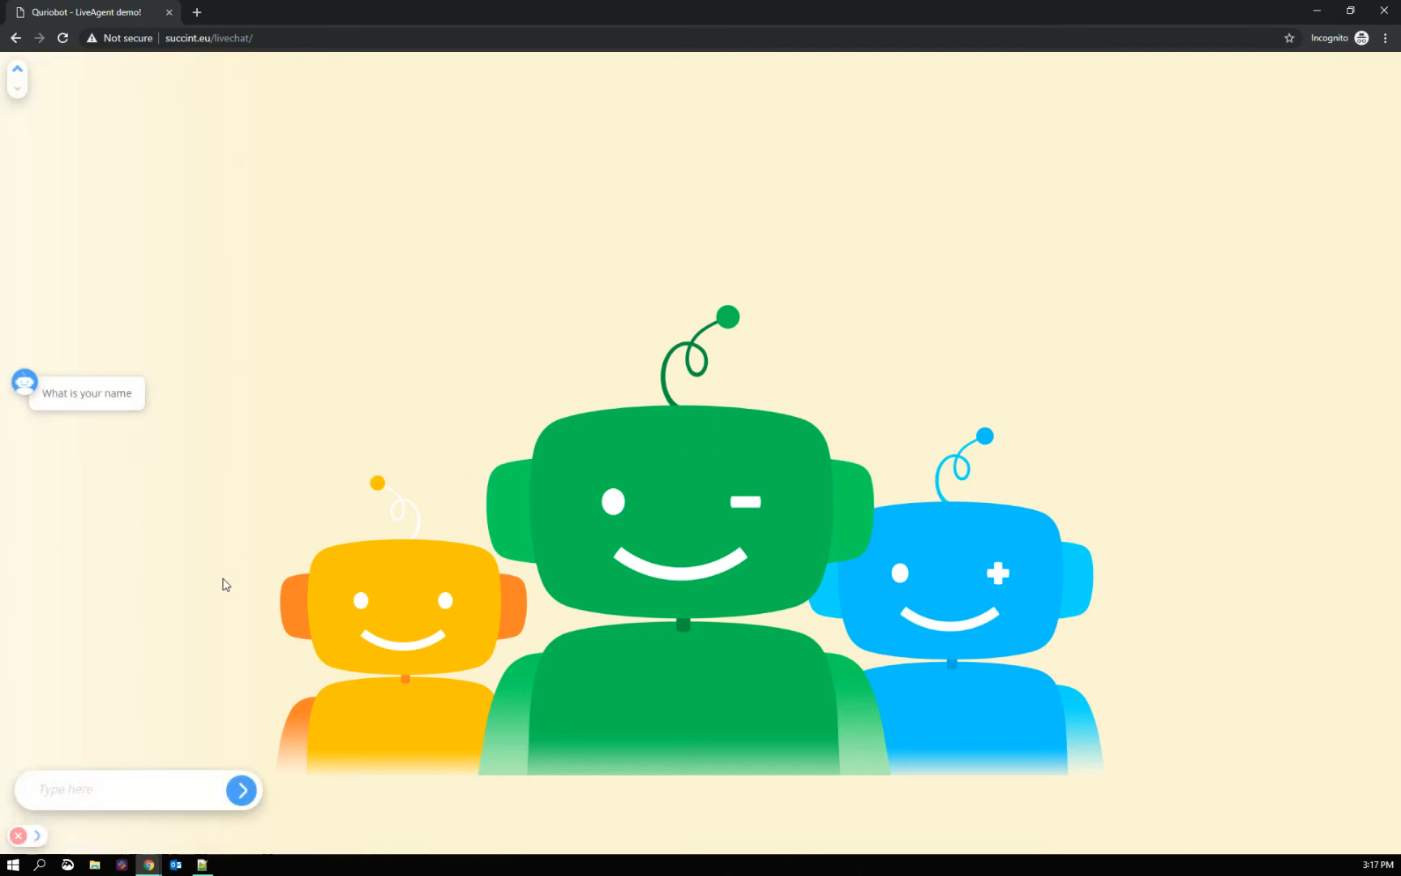
pyautogui.moveTo(207, 600)
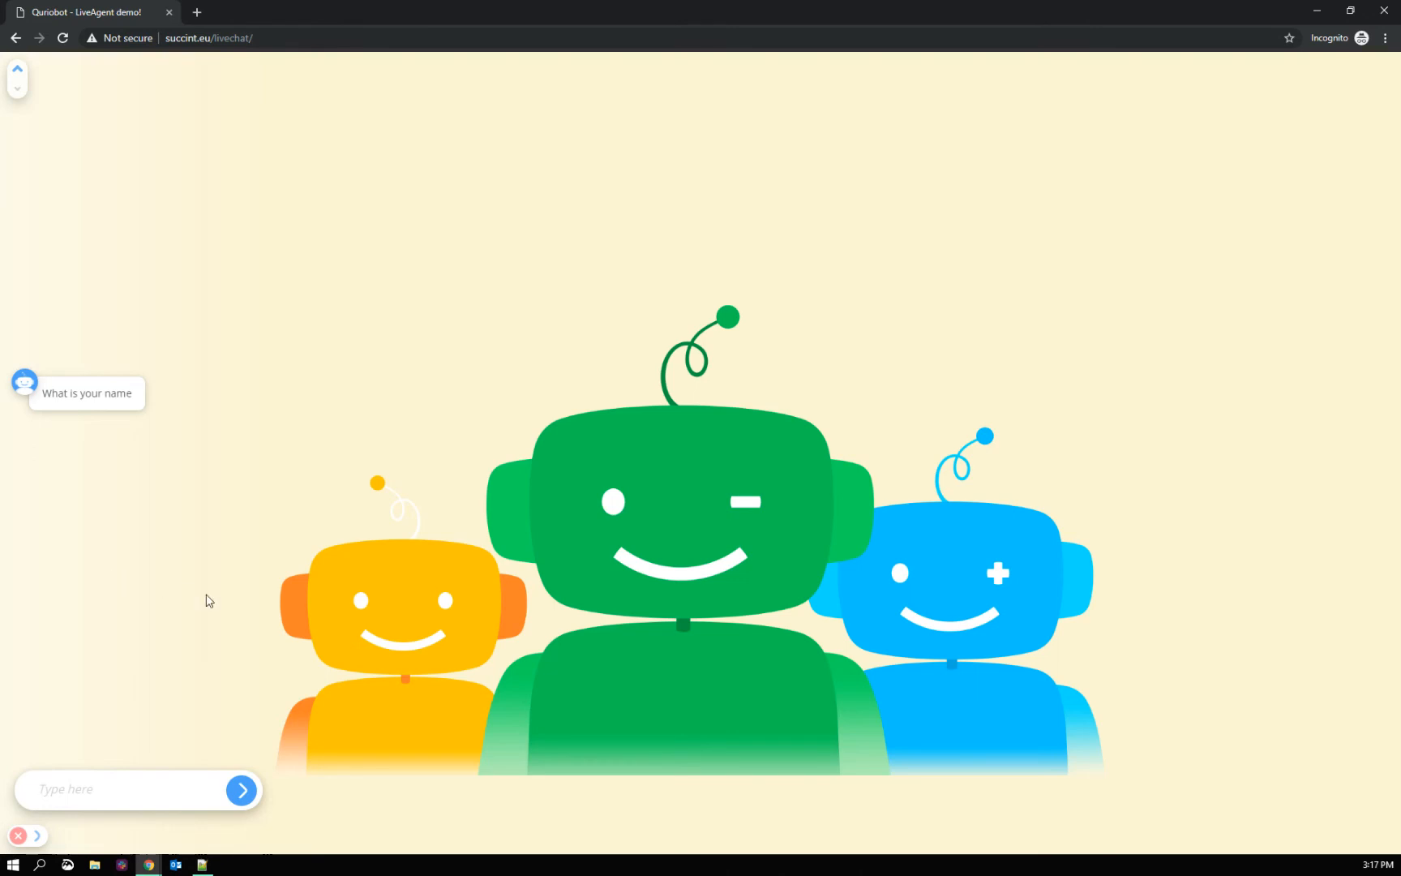
pyautogui.click(122, 790)
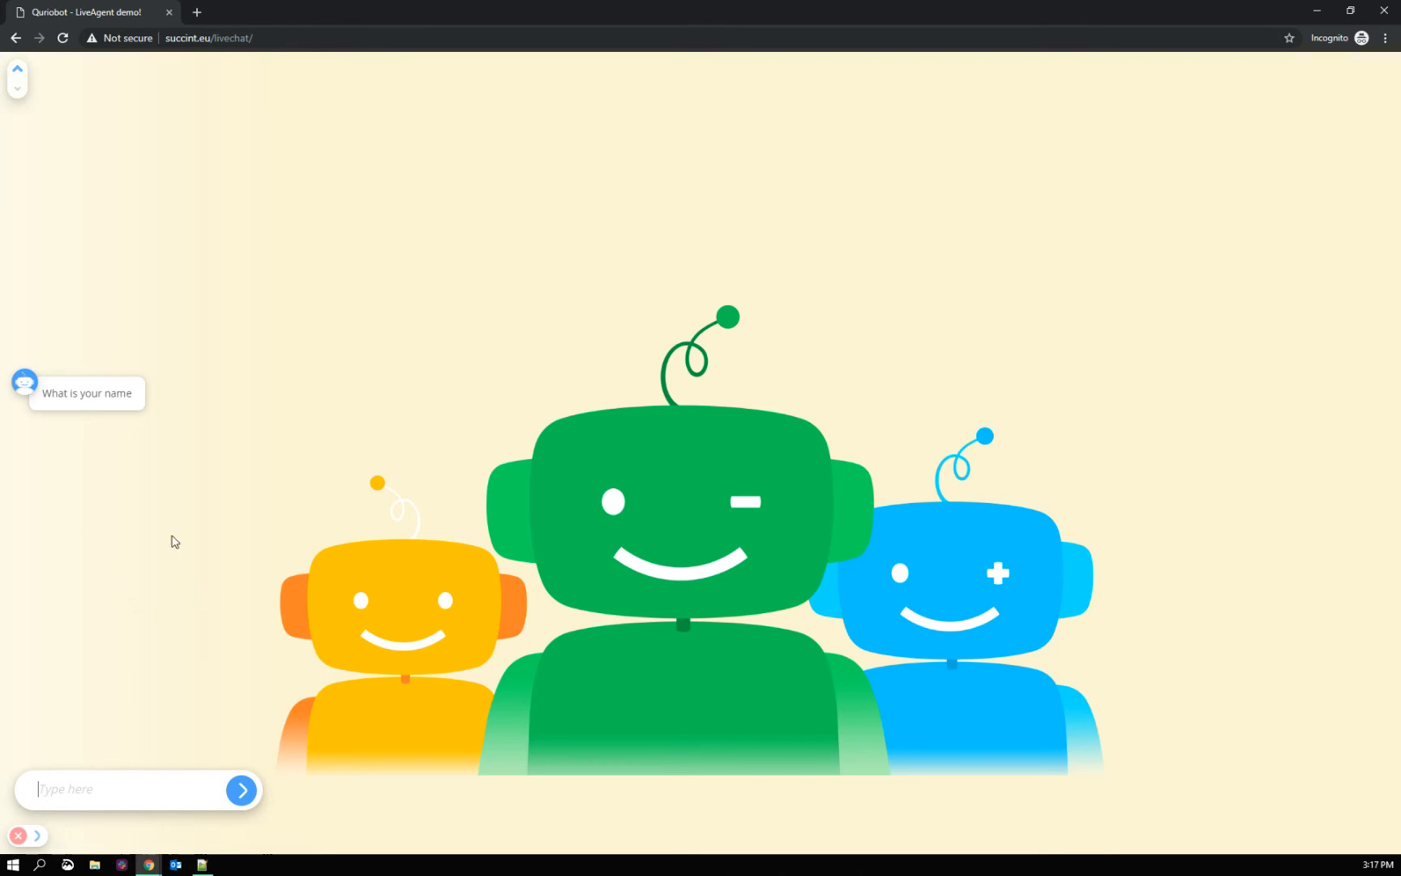
pyautogui.moveTo(136, 547)
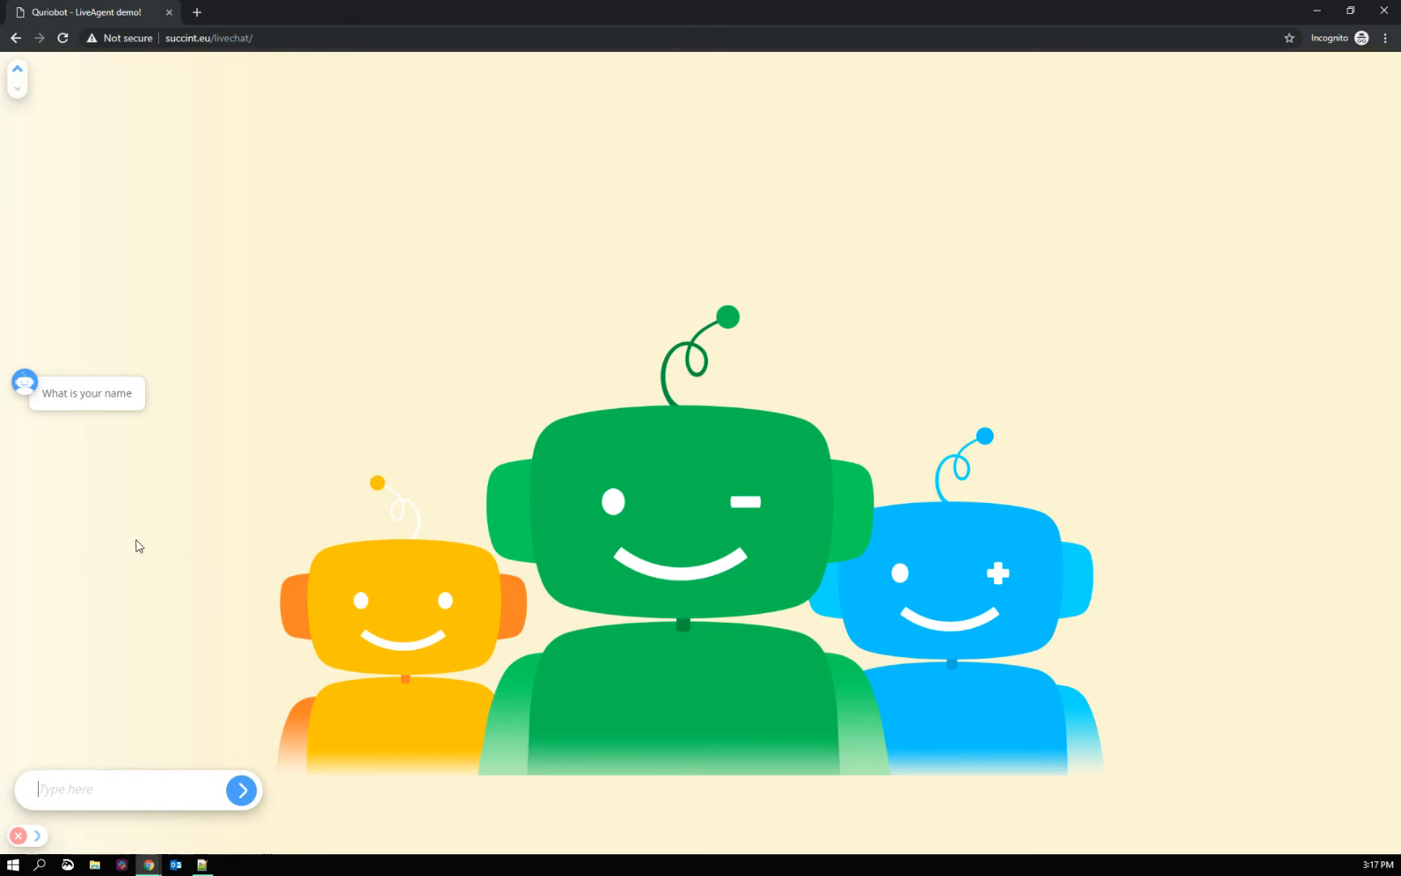